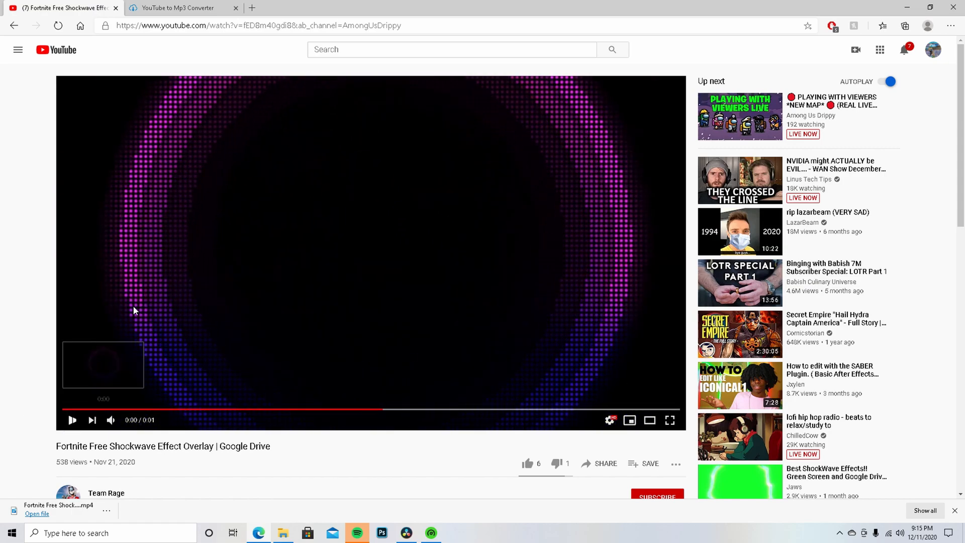
mouse_move(179, 7)
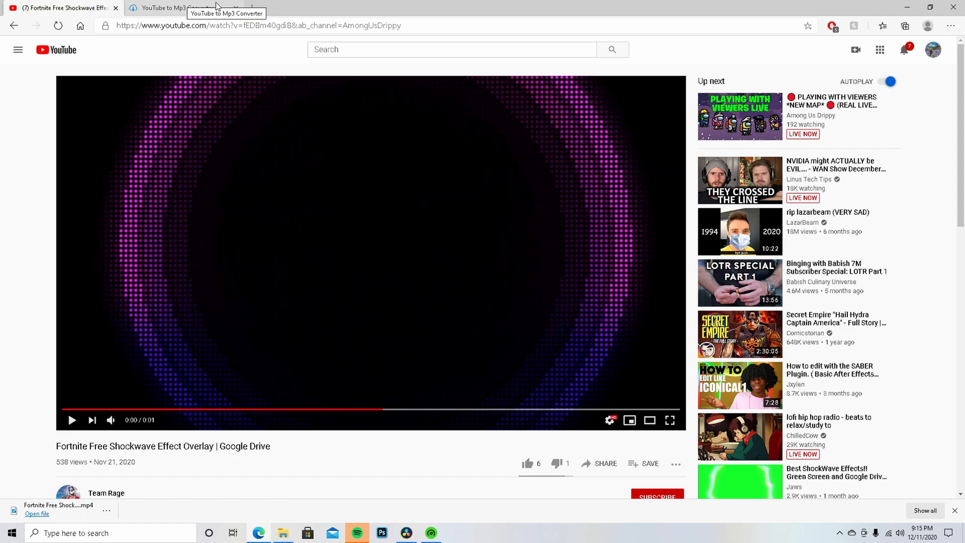
Switch to the YouTube to MP3 converter page to fetch the shockwave overlay video
left_click(179, 7)
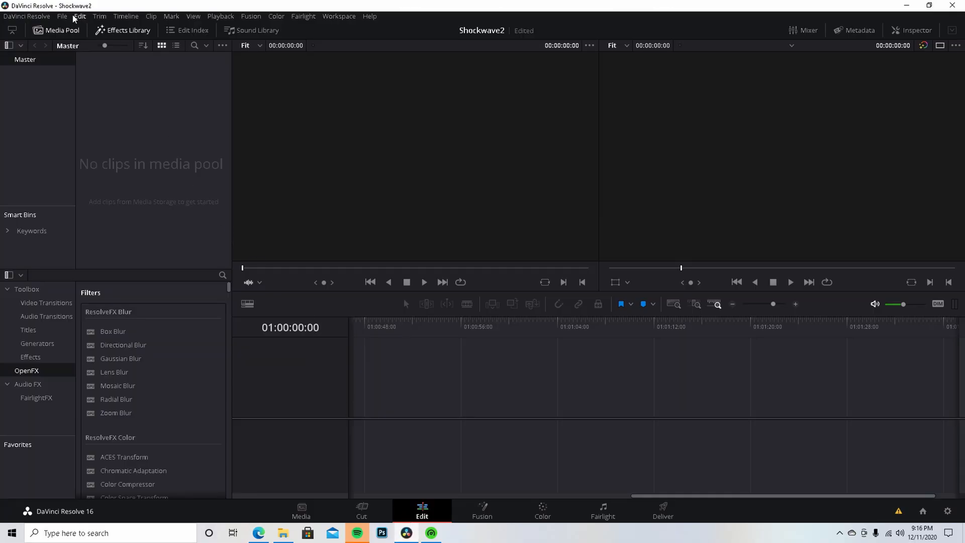
Start a new project from the File menu, dismissing the unsaved-project prompt
left_click(61, 16)
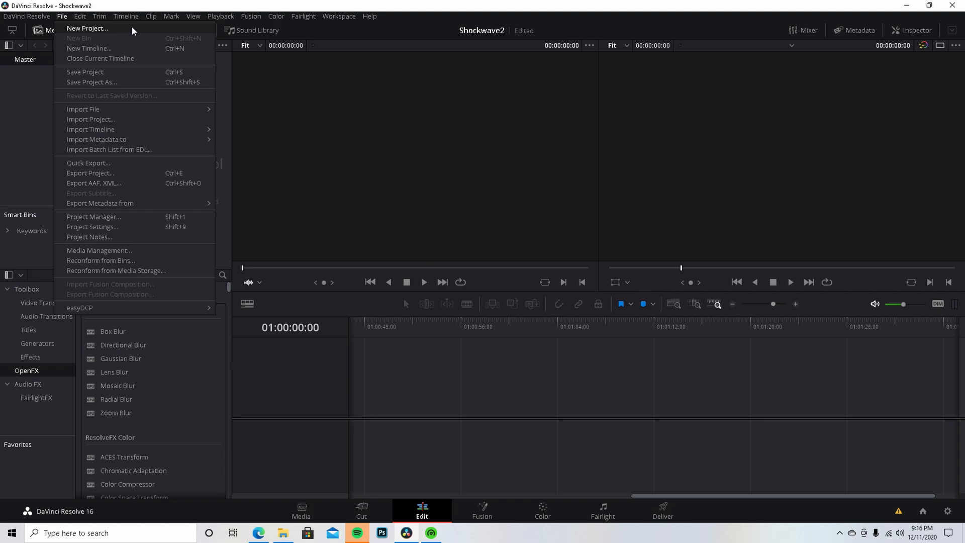
mouse_move(177, 34)
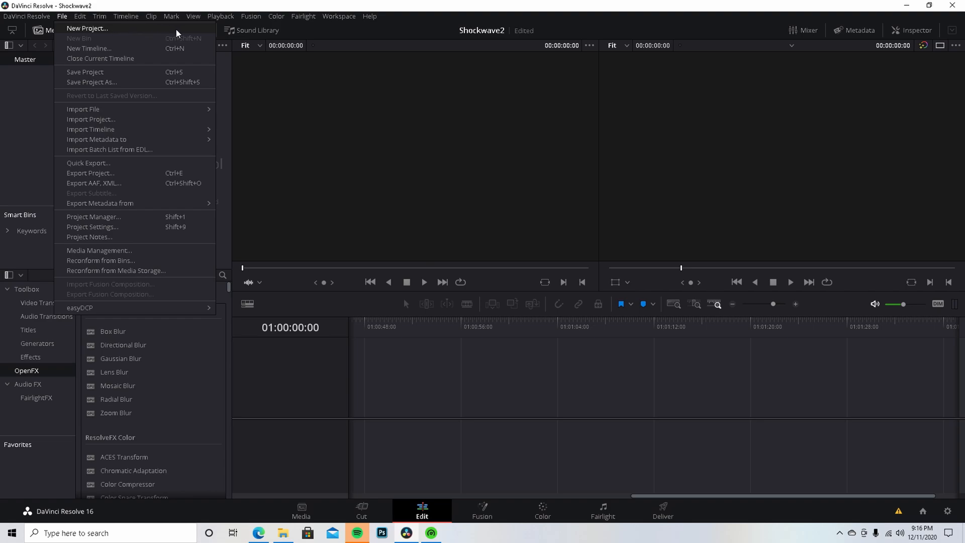
left_click(87, 28)
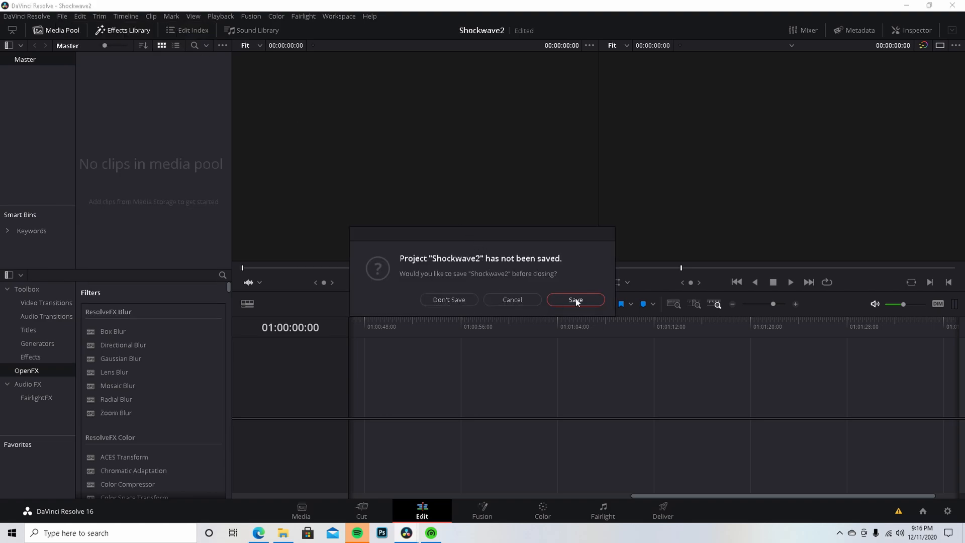
left_click(574, 302)
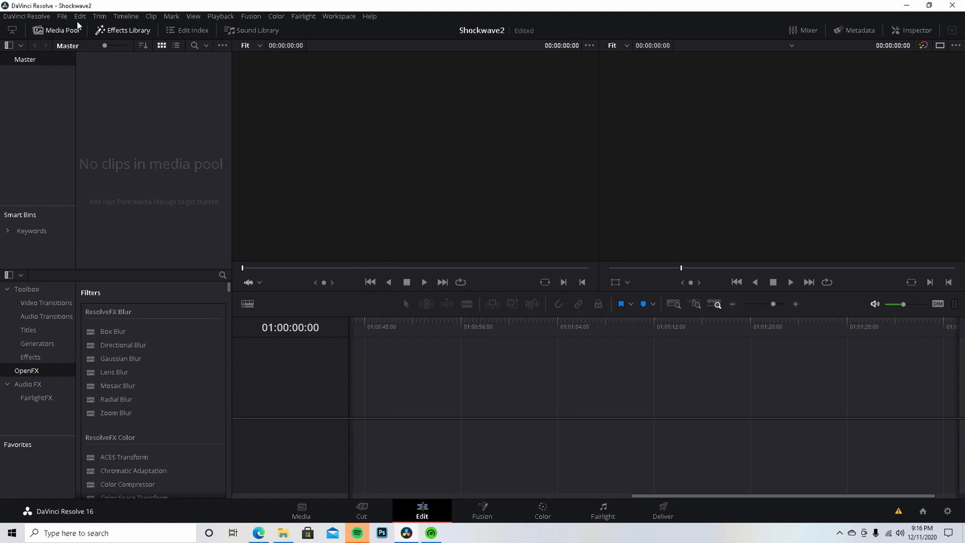
Bring up the Shockwave2 project settings for timeline resolution and frame rate
left_click(62, 16)
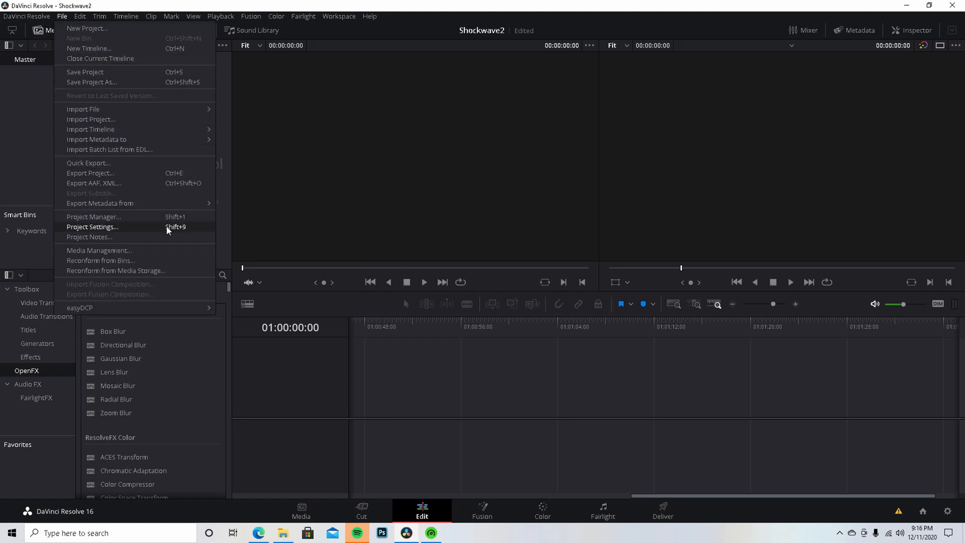
left_click(92, 226)
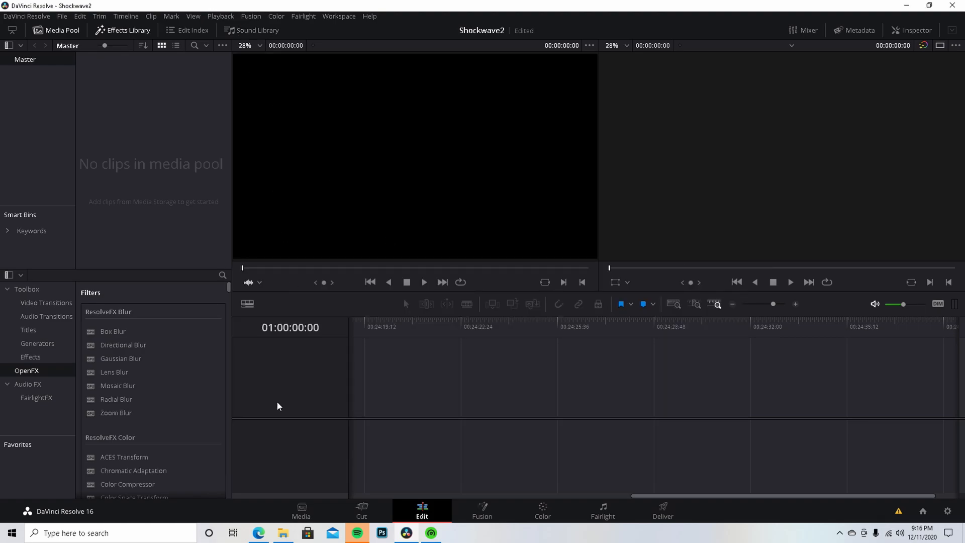
Add the shockwave MP4 and the YESSIR! MP3 to the Media Pool, keeping the current frame rate
left_click(282, 533)
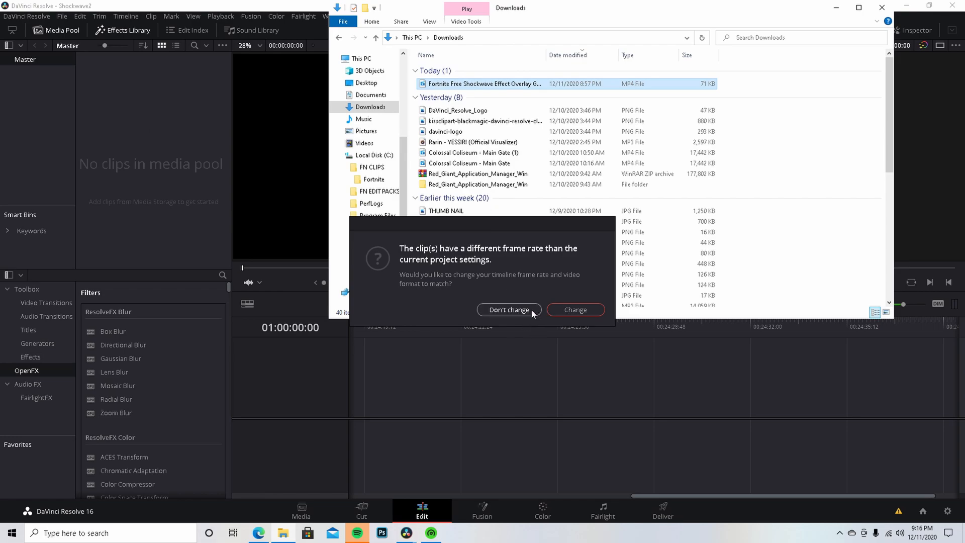
left_click(509, 310)
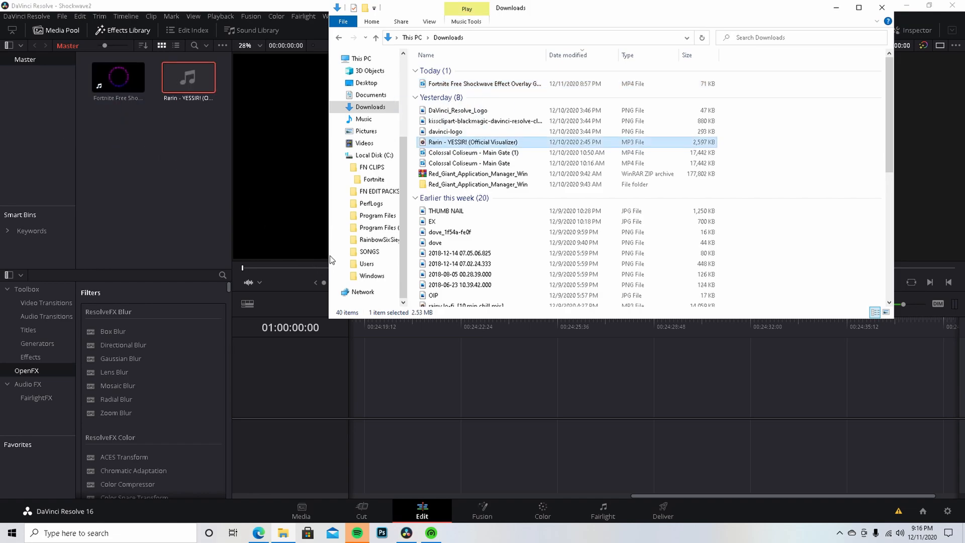
Browse into the FN CLIPS Fortnite folder of gameplay clips
left_click(371, 168)
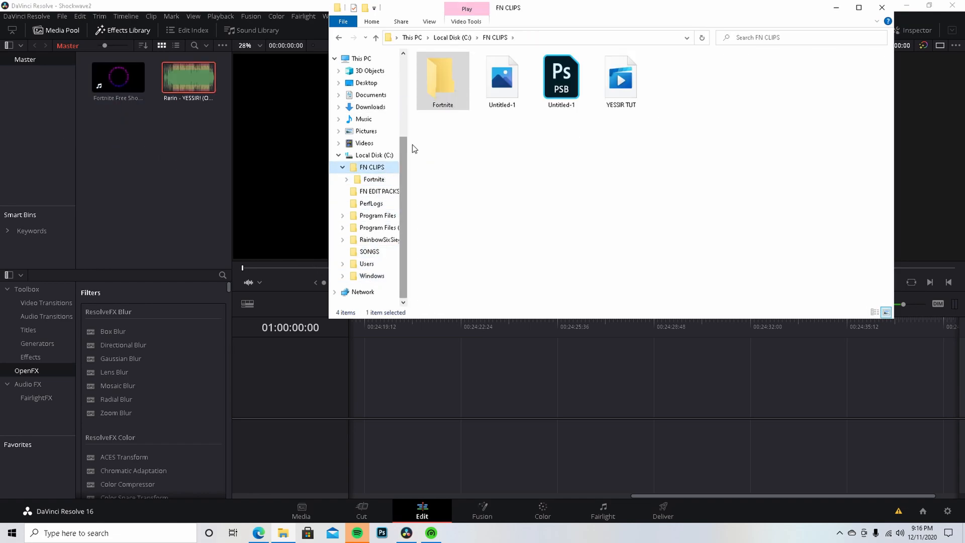
double_click(443, 78)
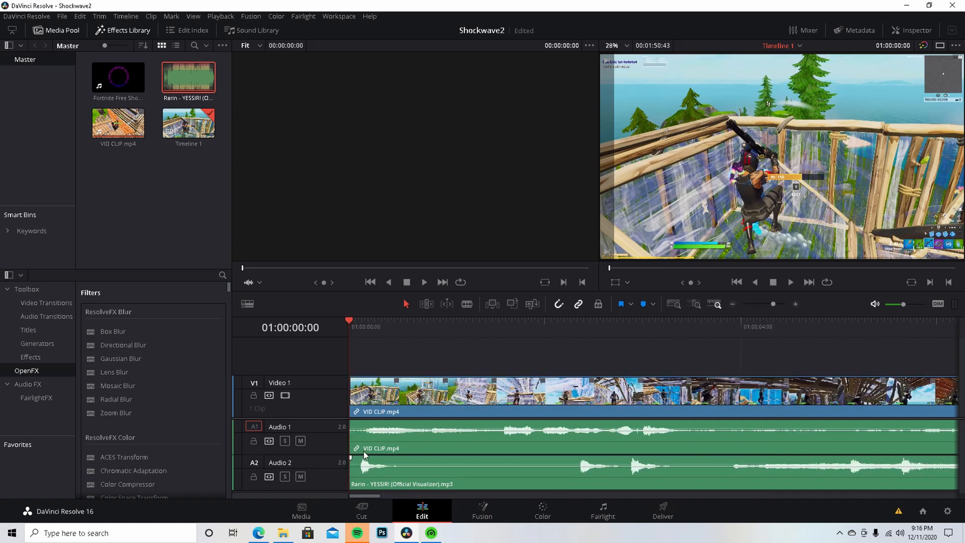
Lay the gameplay clip over the song and scrub to the beat drop at 01:00:22:11
left_click(846, 327)
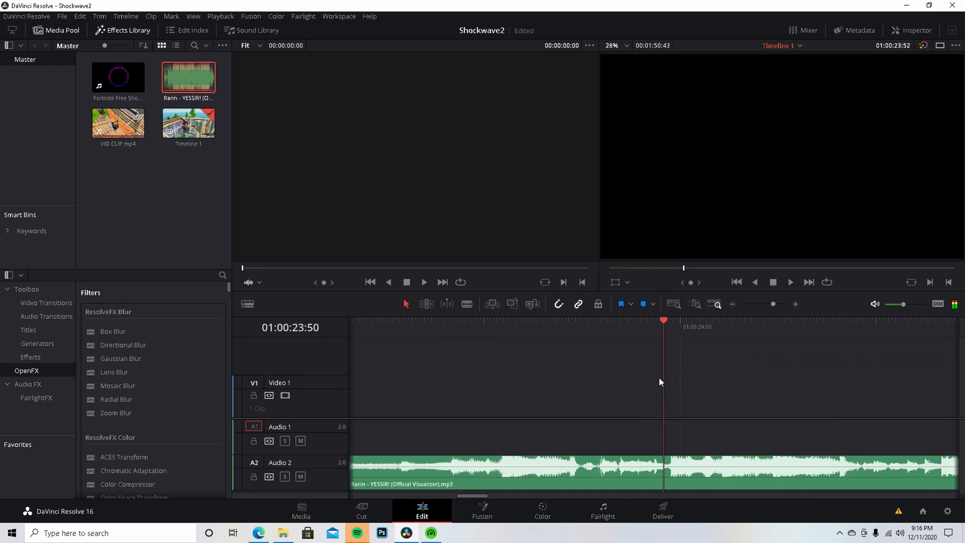
left_click(502, 320)
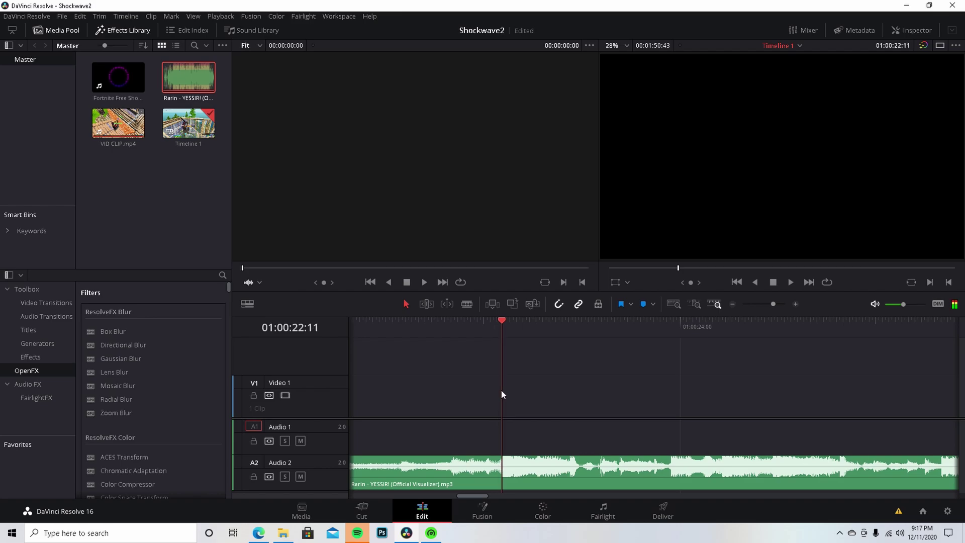
left_click(773, 281)
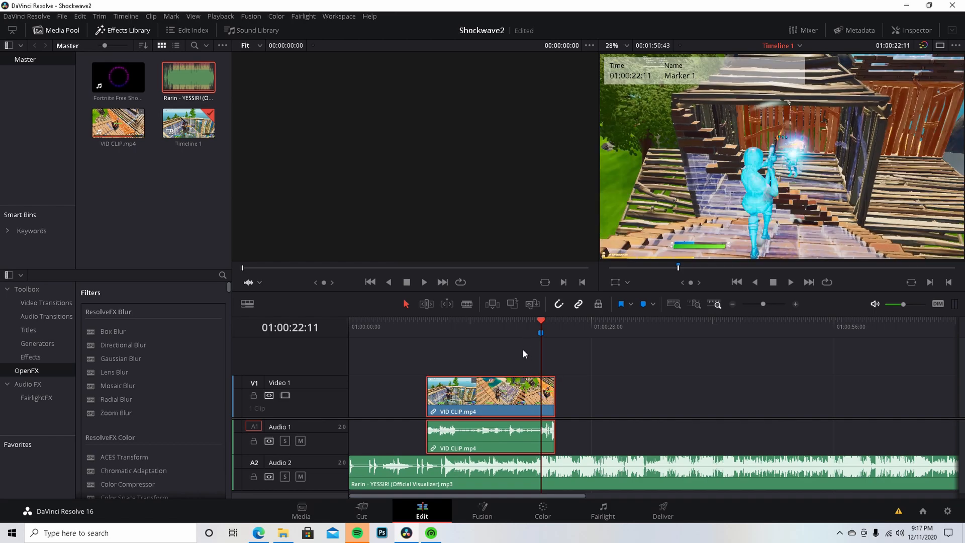
Preview the marked drop, then park just before it to blade the clip at 20:19 and 22:11
left_click(790, 282)
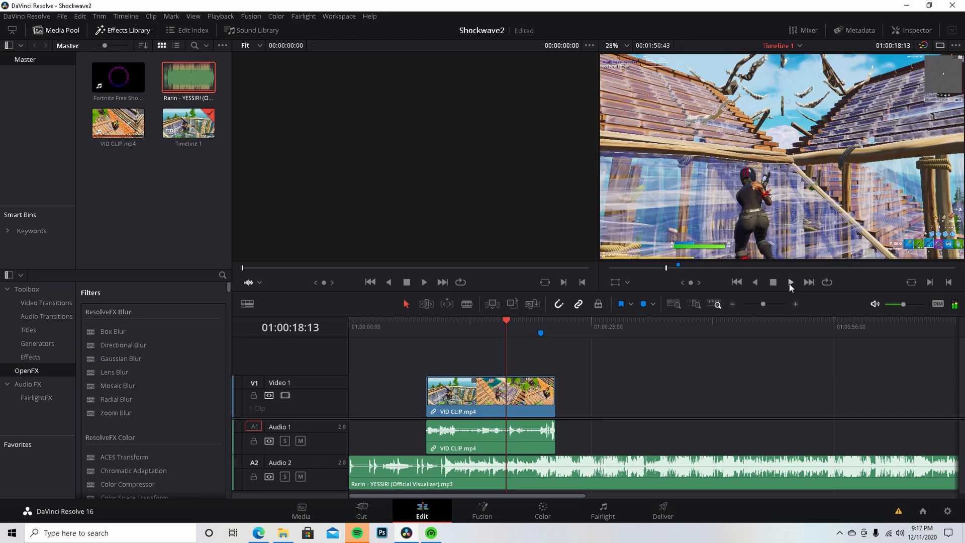
left_click(790, 282)
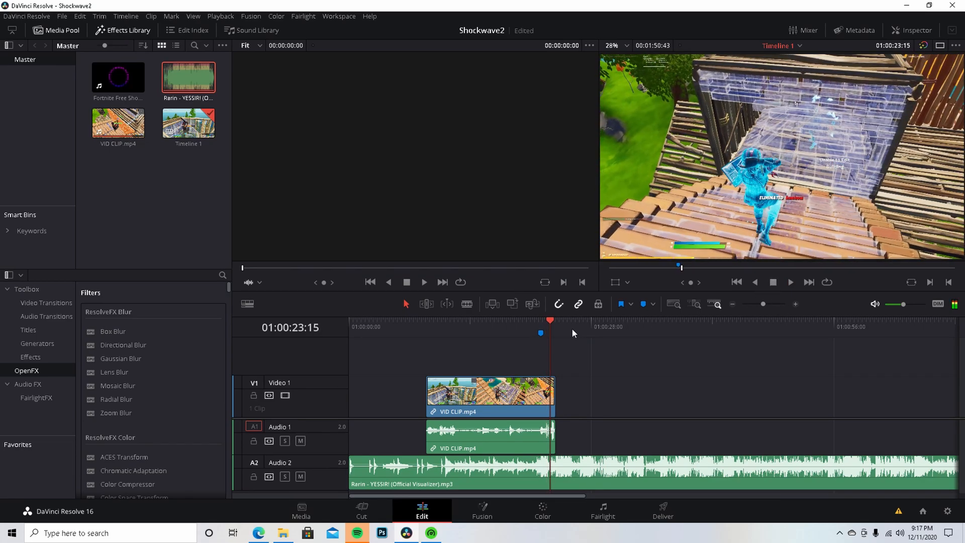
mouse_move(568, 337)
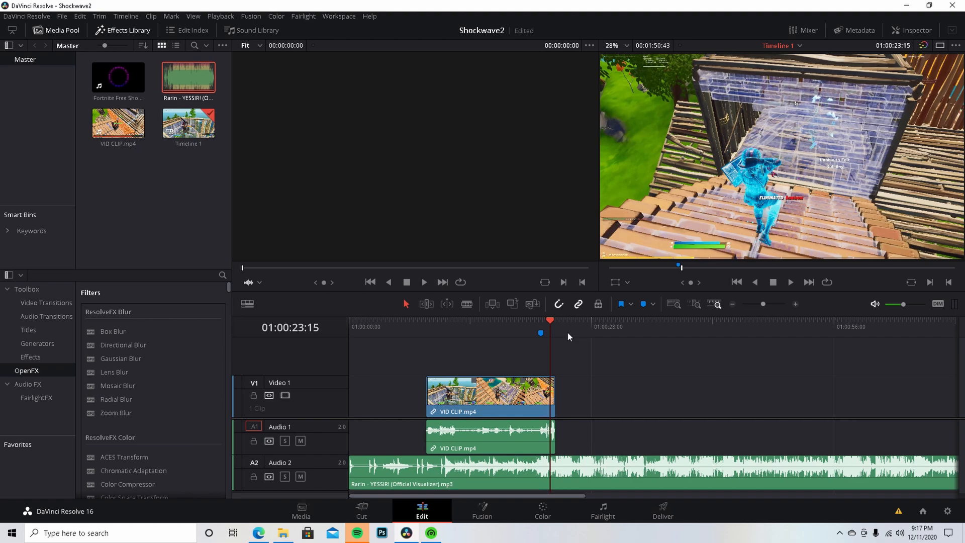
mouse_move(550, 333)
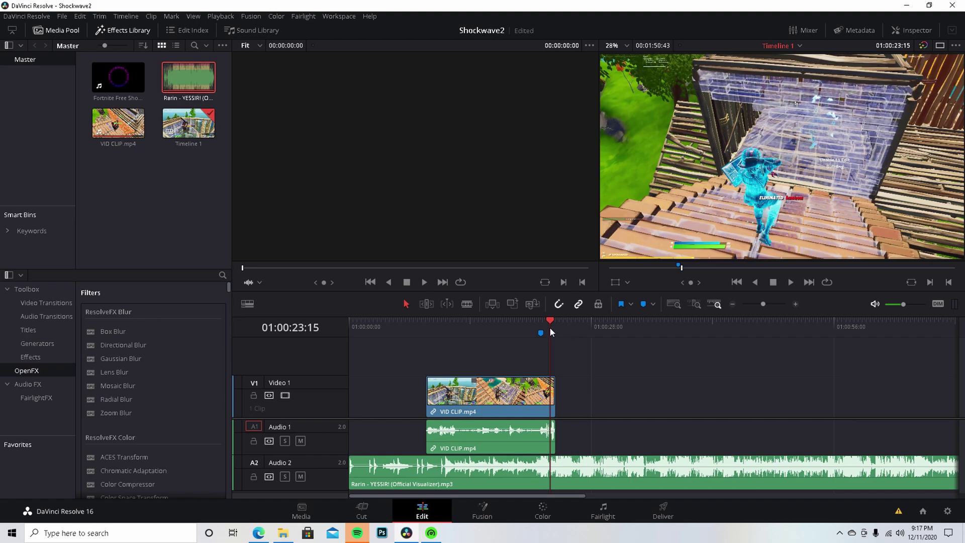
mouse_move(549, 330)
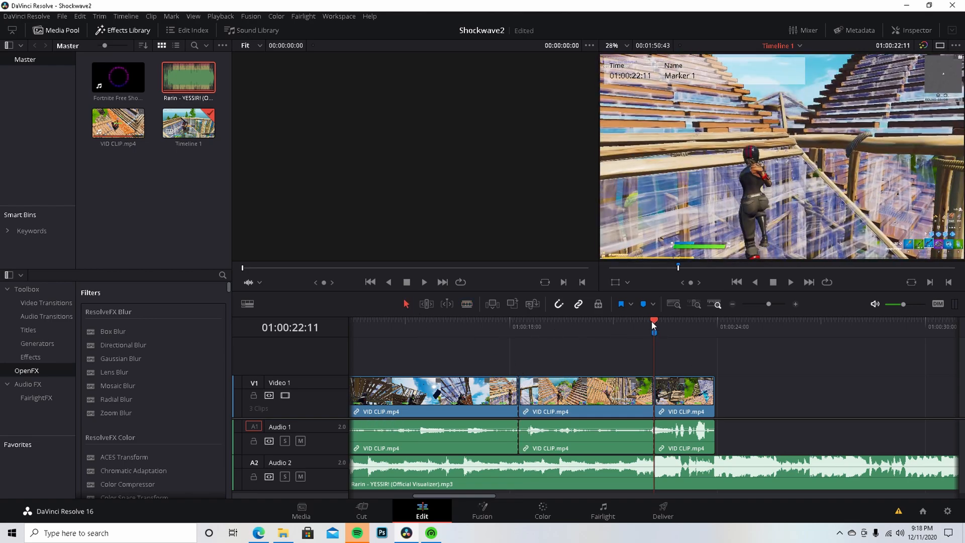
left_click(589, 323)
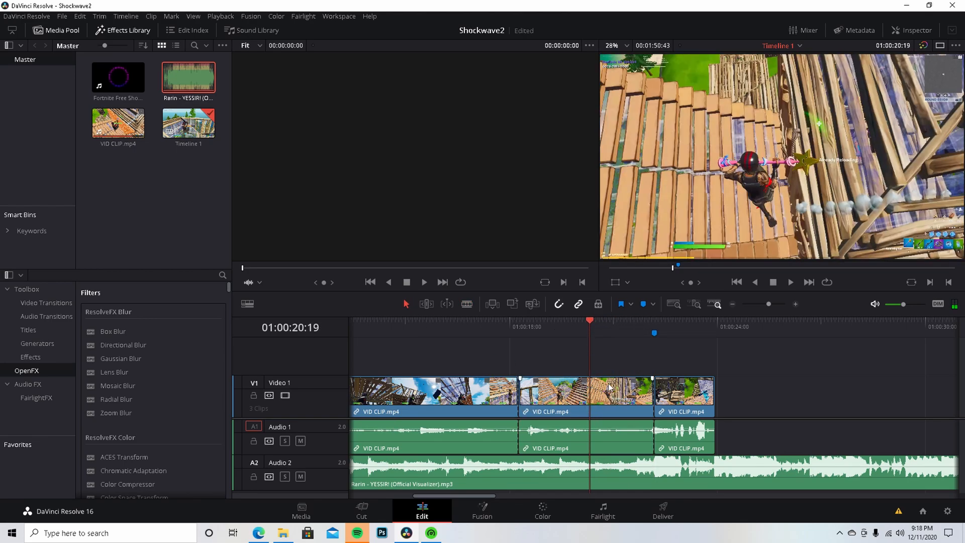
mouse_move(472, 317)
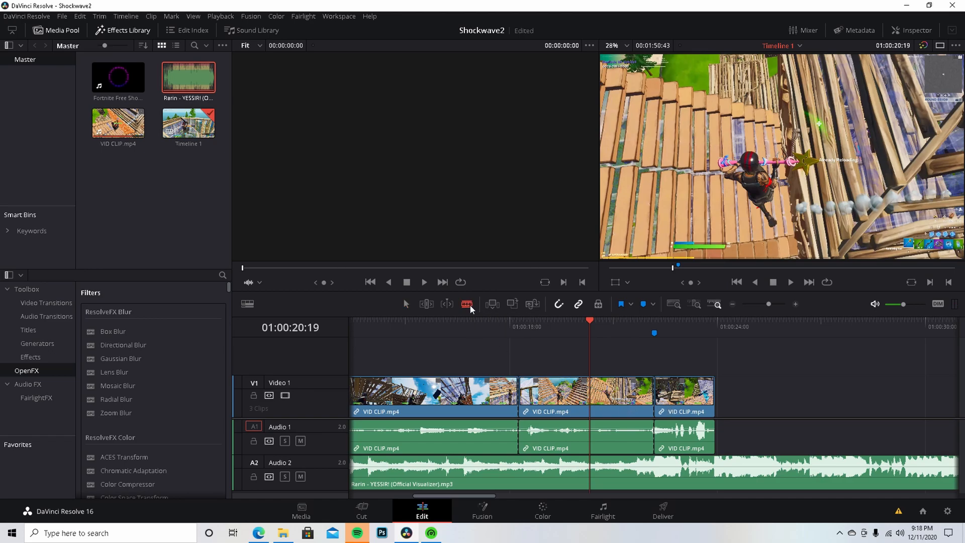
mouse_move(405, 307)
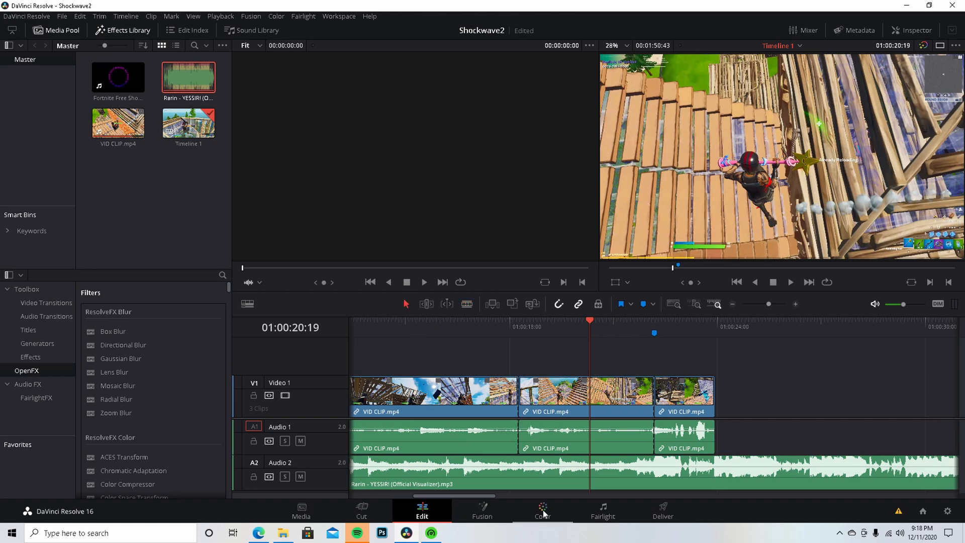
Grade clip 02's saturation from 45 down to 0 on the Color page, then return to Edit
left_click(542, 510)
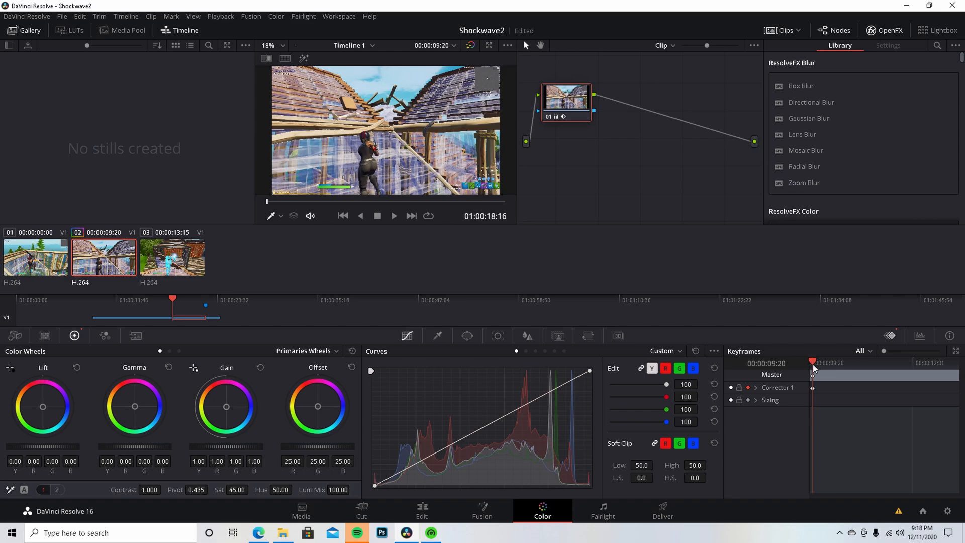
mouse_move(836, 365)
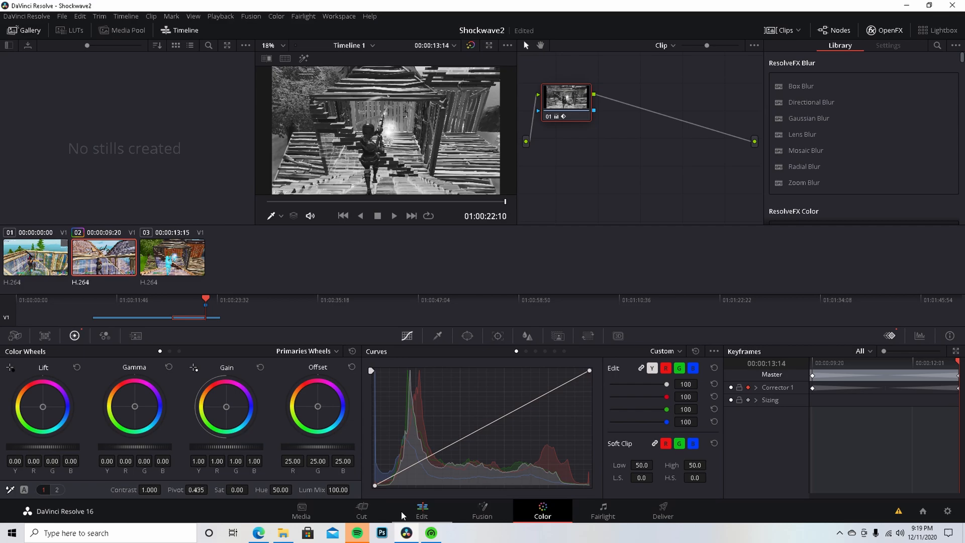
left_click(421, 510)
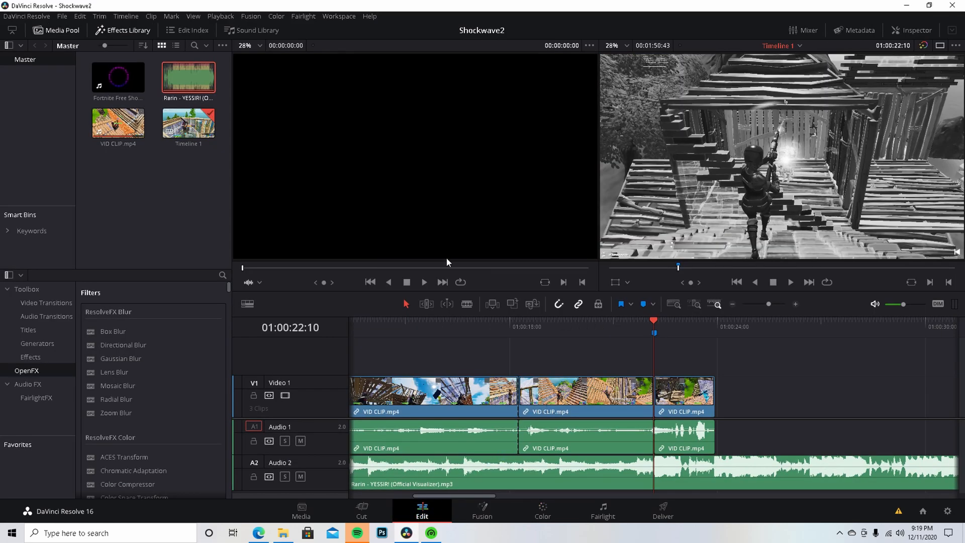
Review the edit by playing the timeline and stopping near the drop
left_click(100, 16)
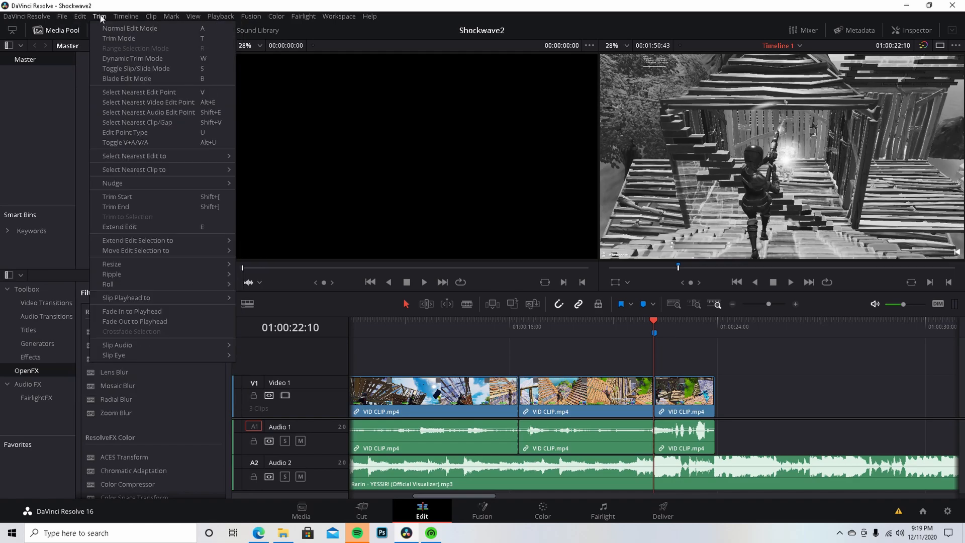
left_click(61, 16)
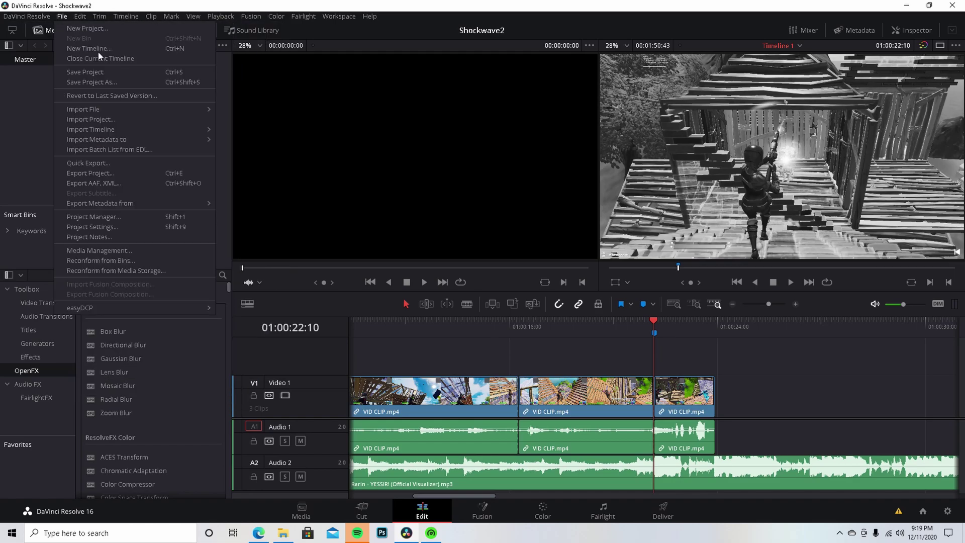
mouse_move(652, 327)
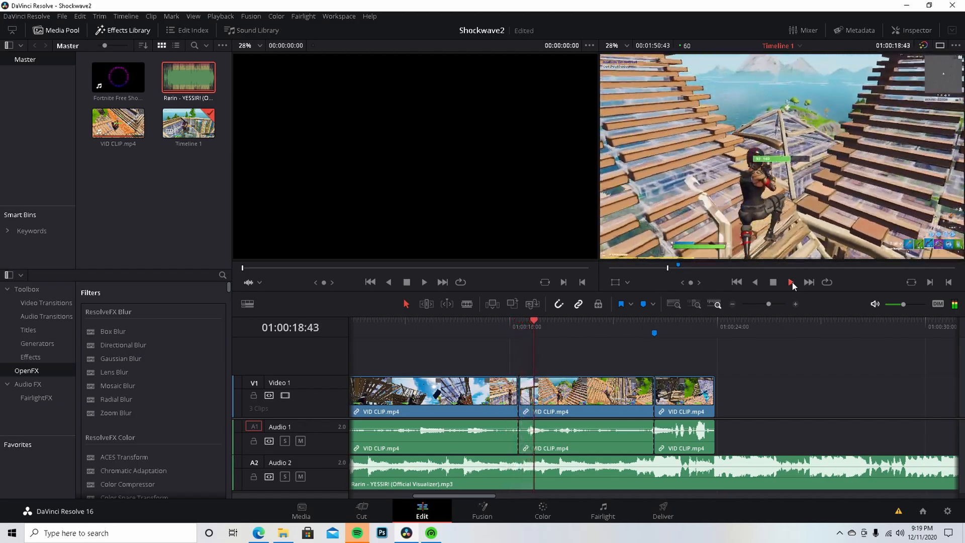
left_click(808, 282)
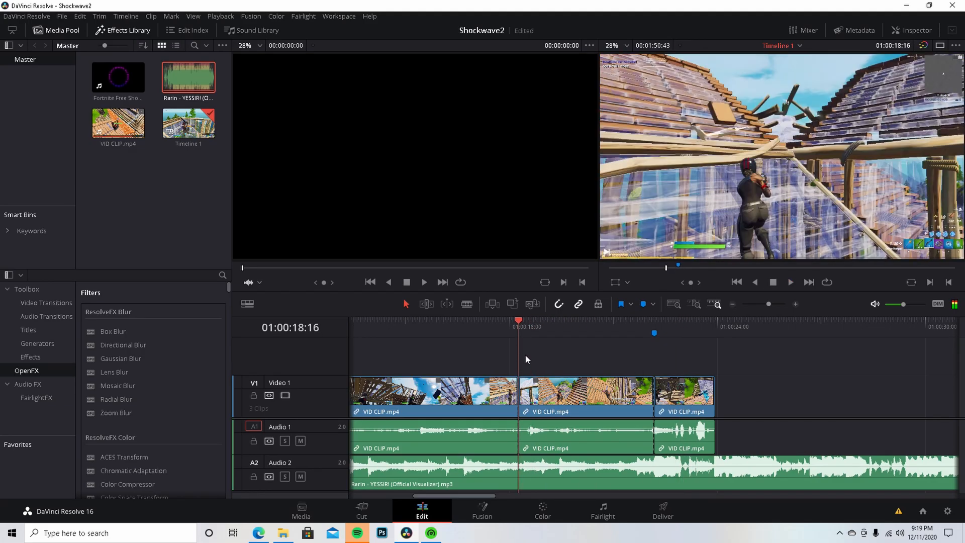
Move the playhead onto Marker 1 at 01:00:22:11 where the overlay will start
left_click(595, 320)
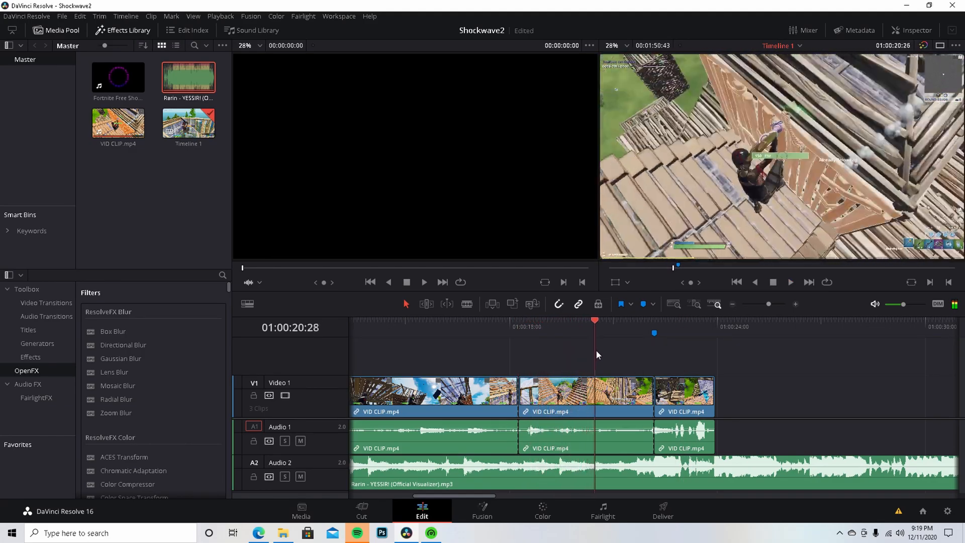
left_click(519, 320)
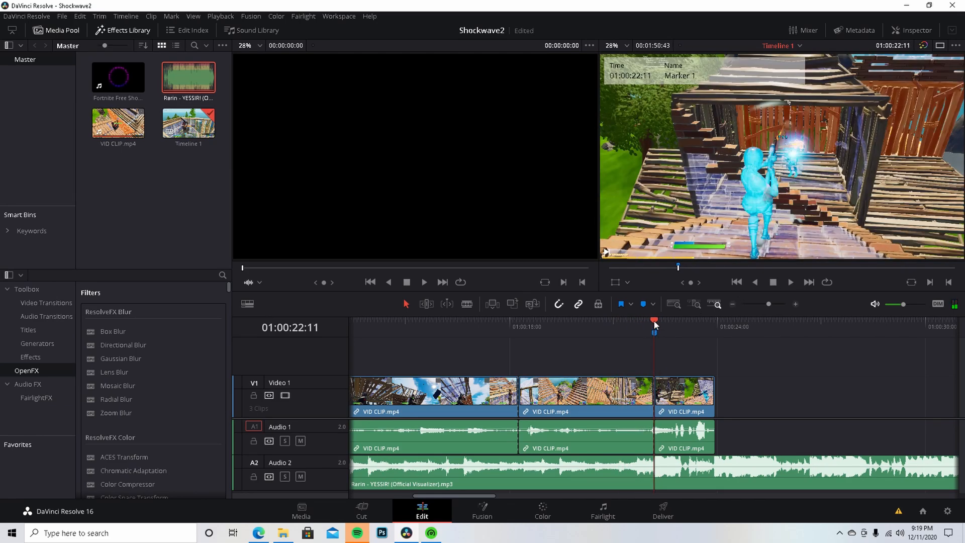
Place the shockwave overlay on Video 2 at Marker 1 and inspect its Change Clip Speed settings
left_click(118, 77)
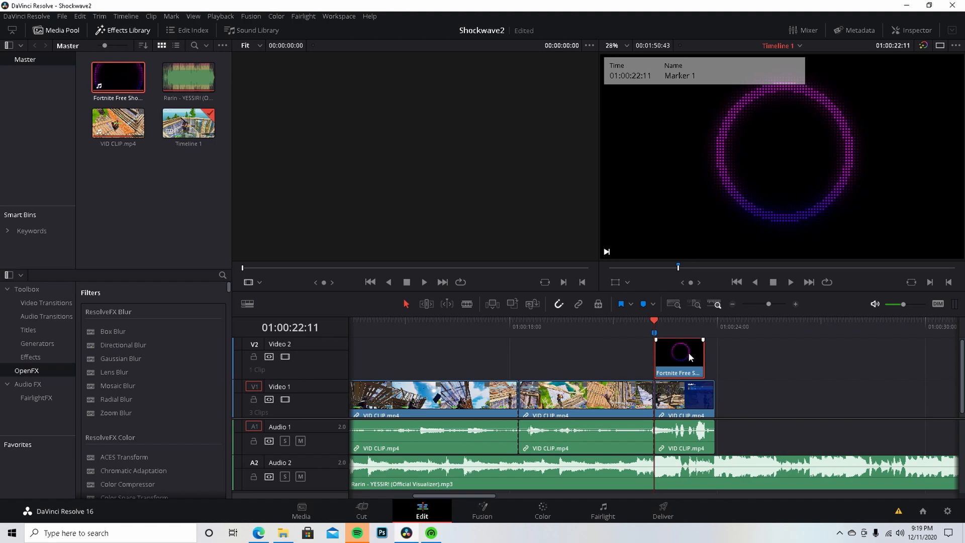
right_click(678, 357)
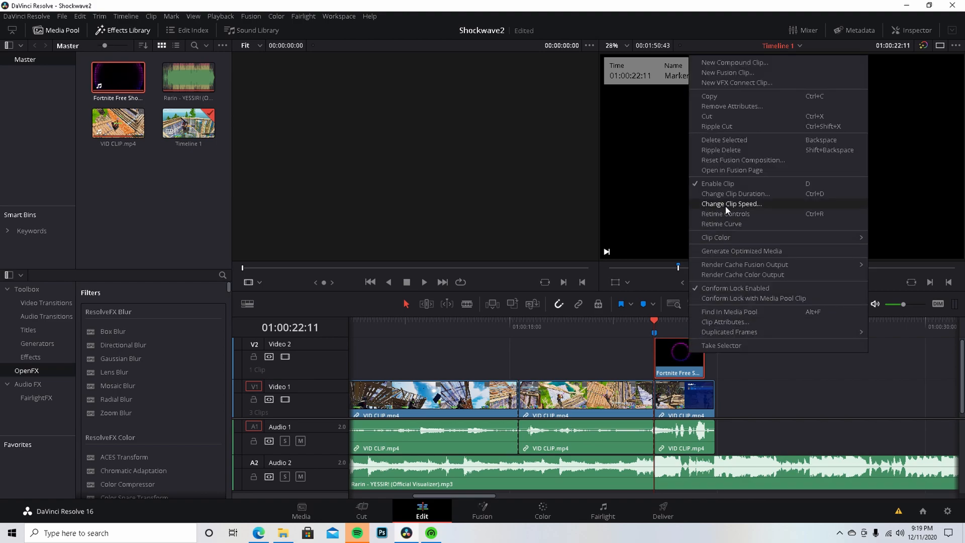
left_click(732, 204)
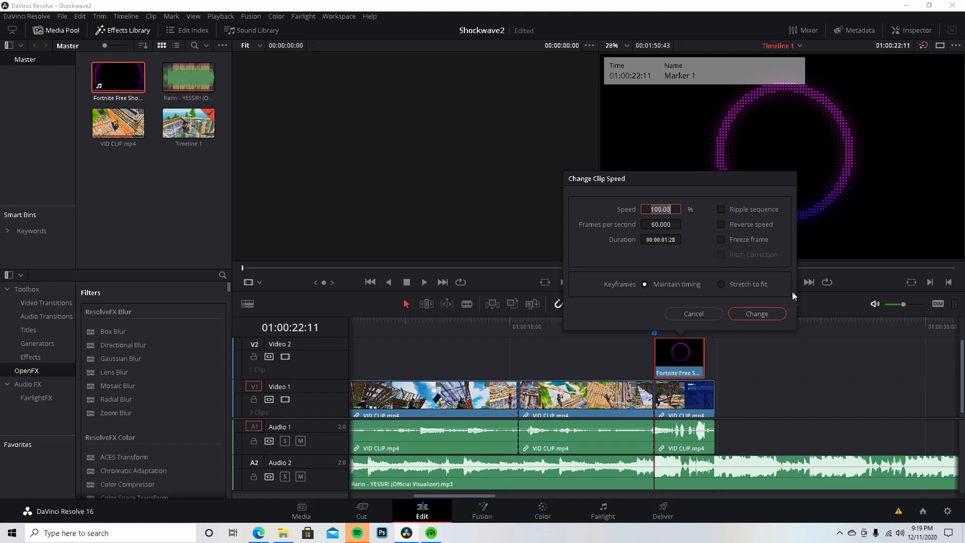
left_click(756, 313)
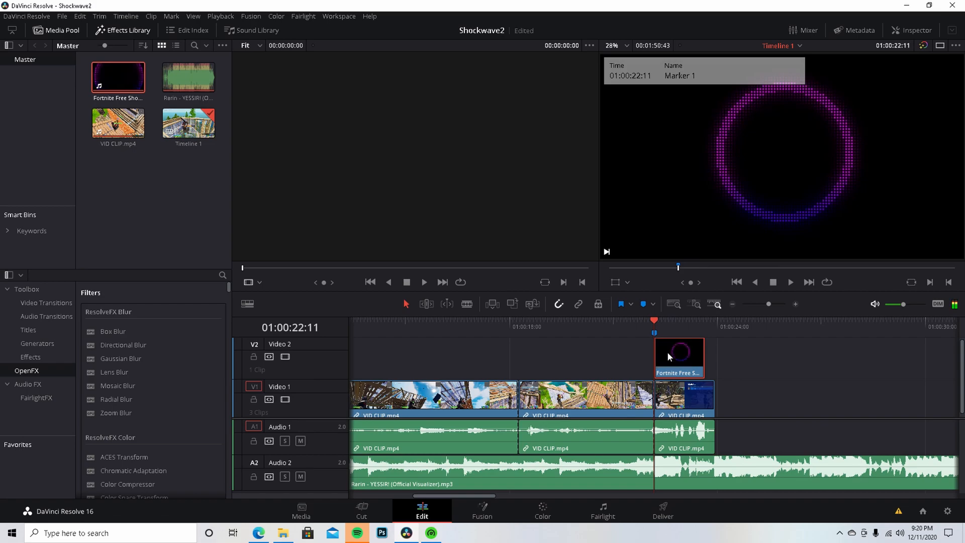
Speed up the overlay into a brief flash over the gameplay and preview it
right_click(678, 357)
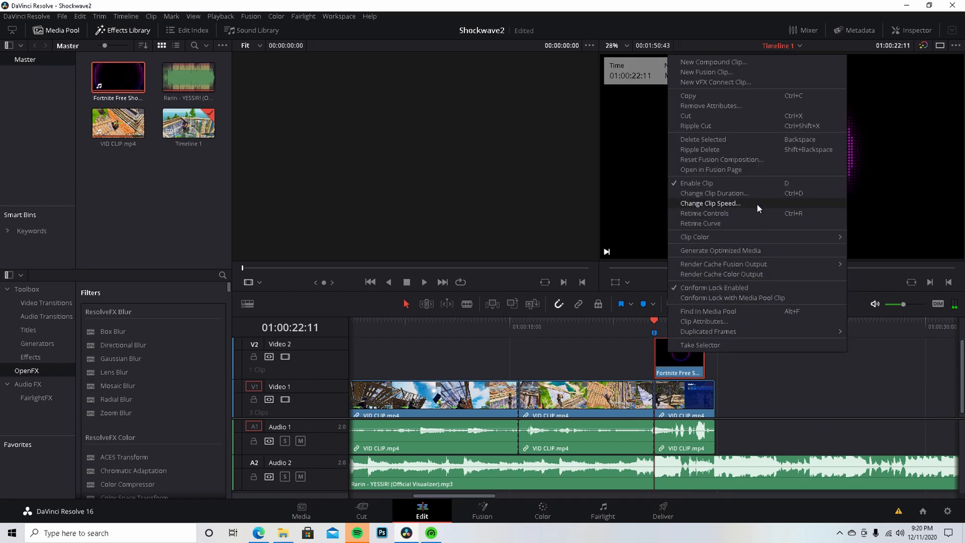
mouse_move(764, 206)
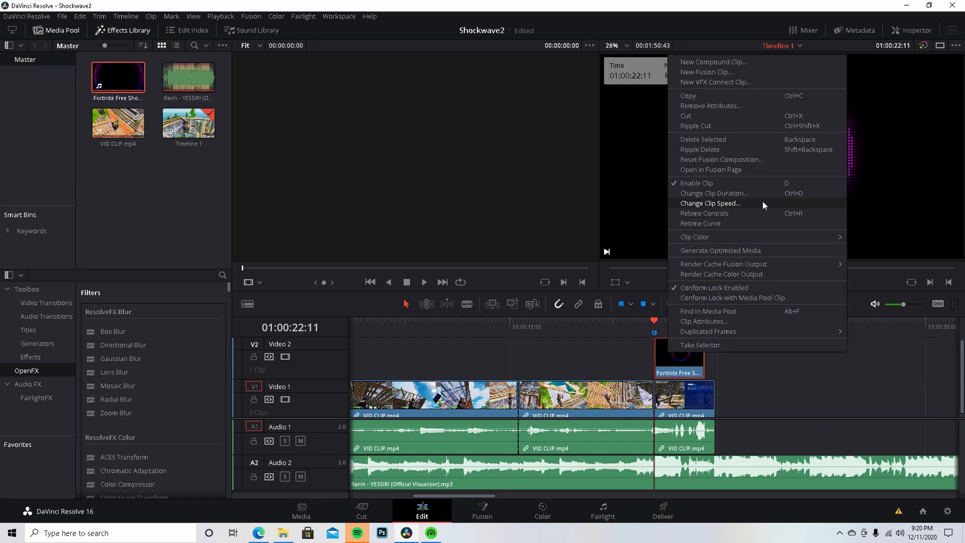
left_click(711, 203)
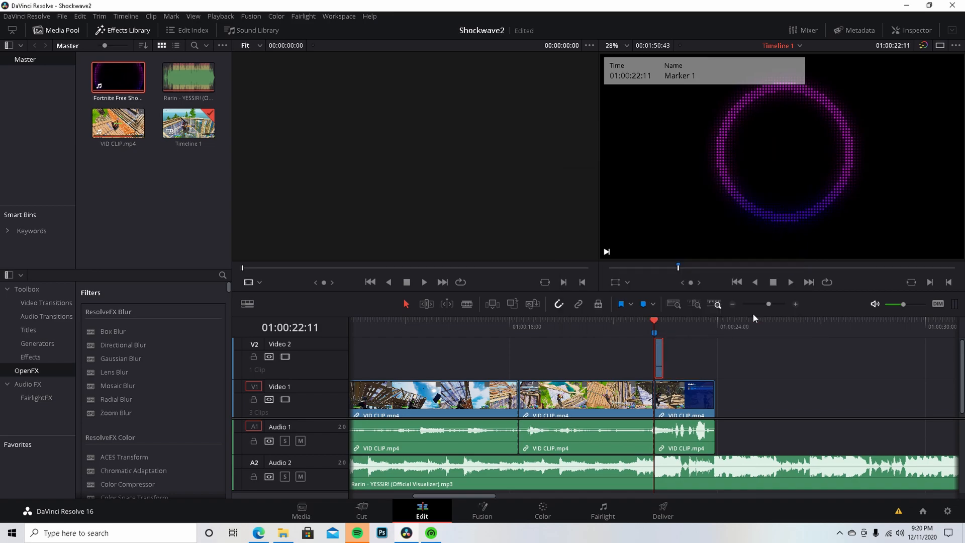
left_click(790, 281)
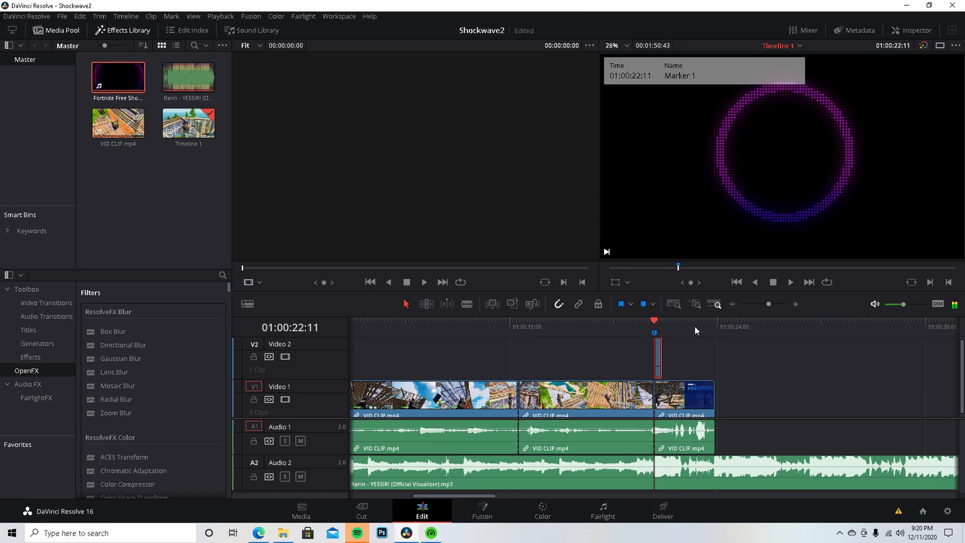
mouse_move(509, 487)
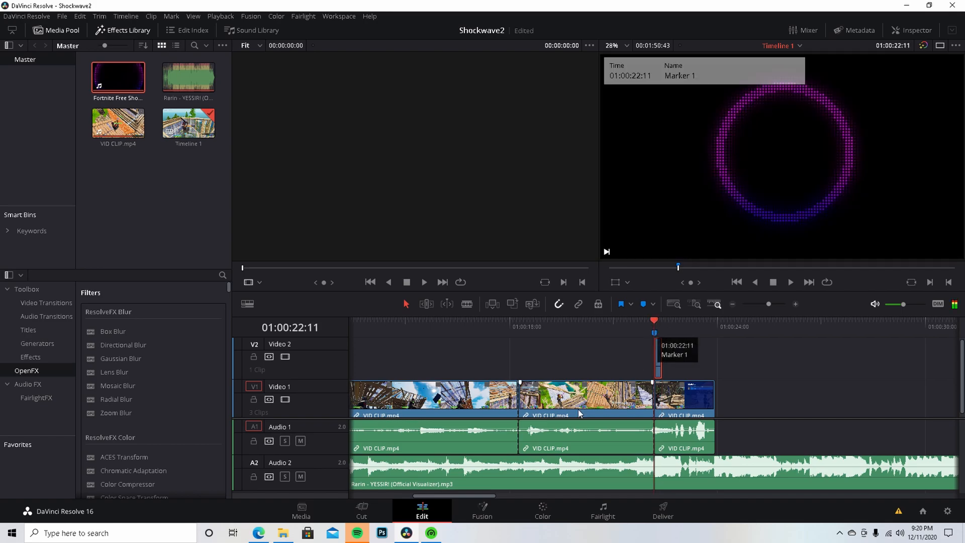
Open the V2 overlay clip on the Fusion page, showing MediaIn1 wired to MediaOut1
left_click(482, 510)
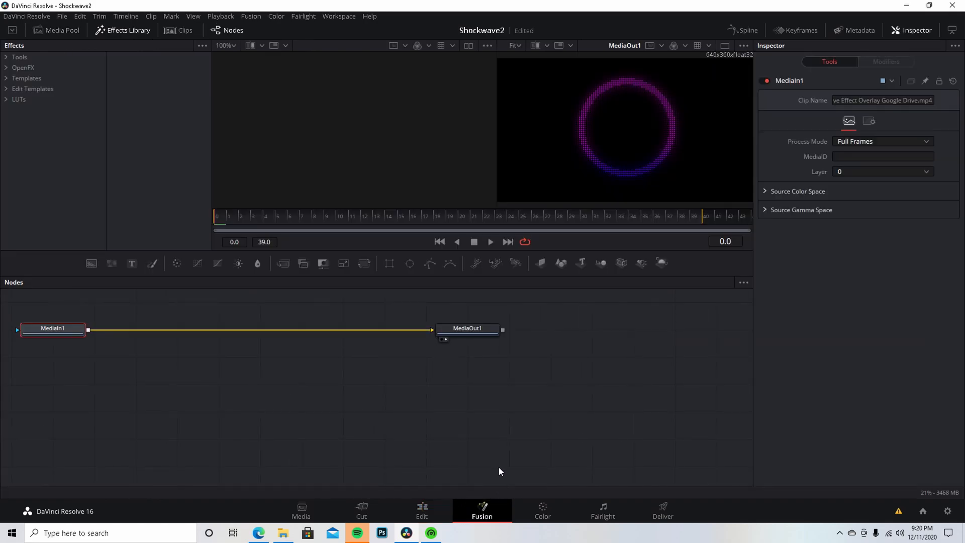
mouse_move(522, 359)
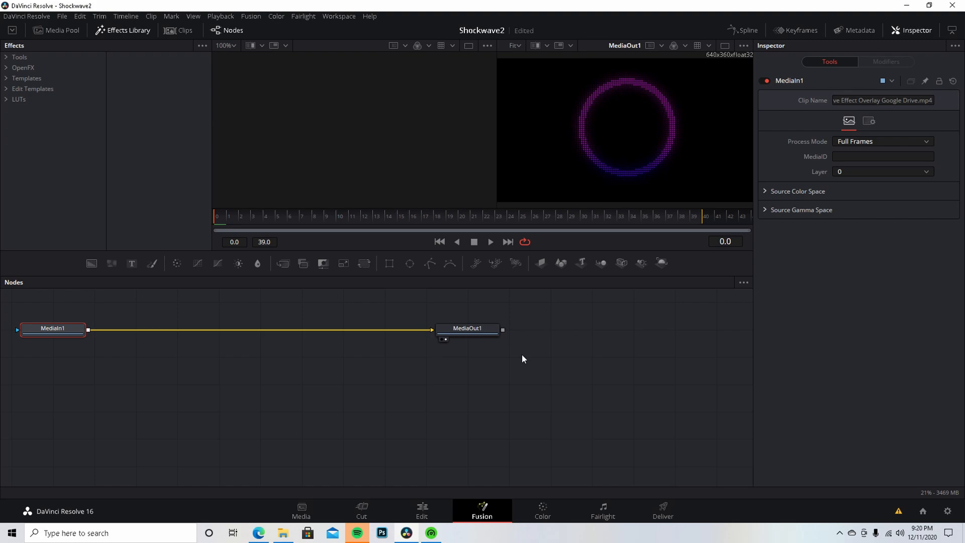
mouse_move(437, 496)
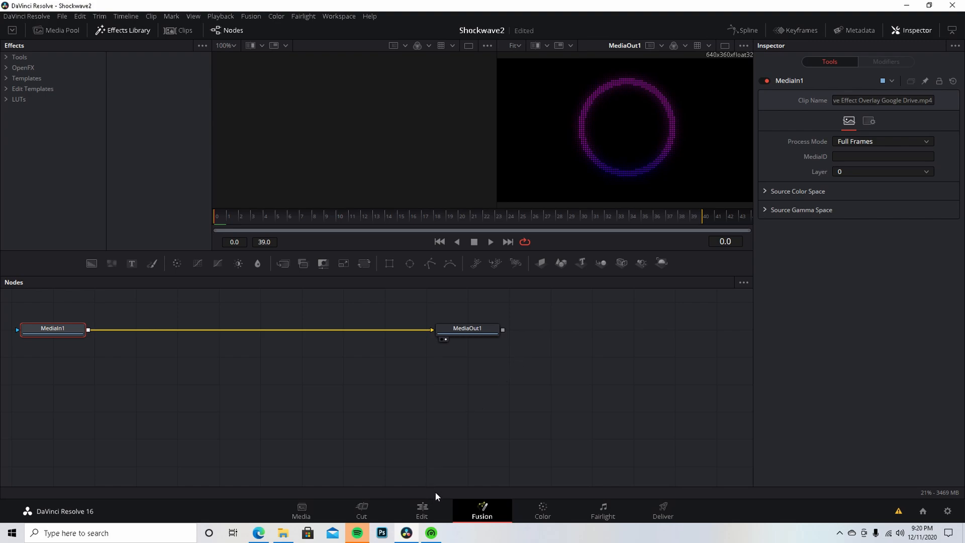
mouse_move(448, 430)
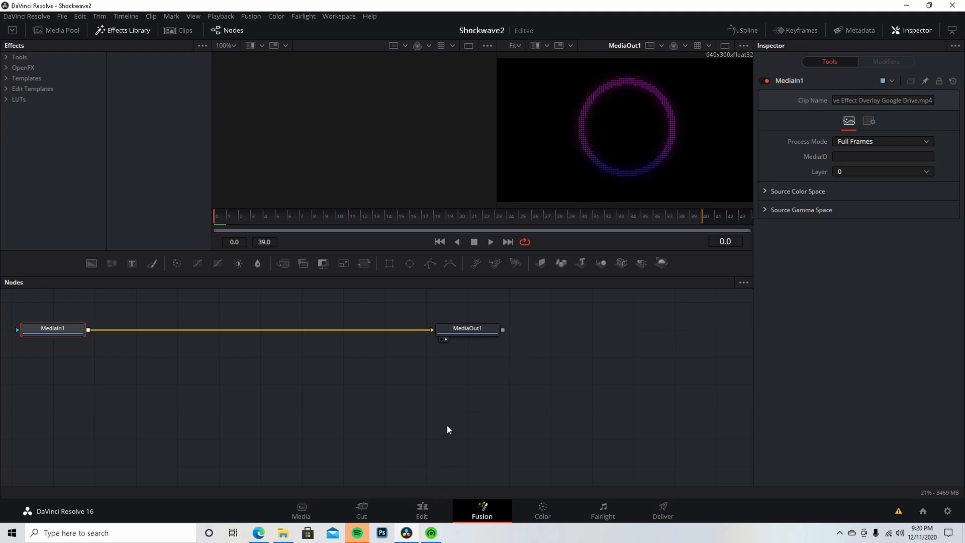
Insert a Delta Keyer (Add Tool > Matte) between MediaIn1 and MediaOut1
right_click(449, 430)
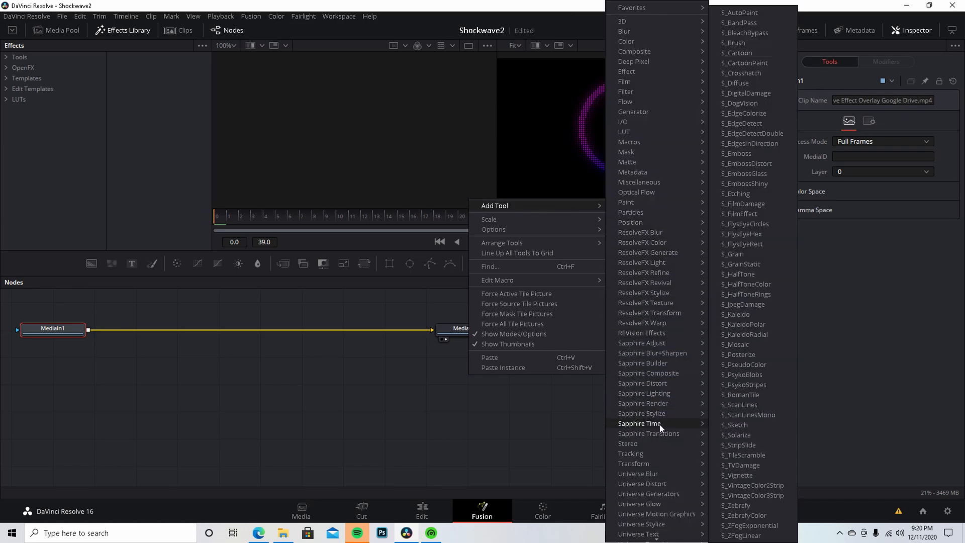
mouse_move(630, 222)
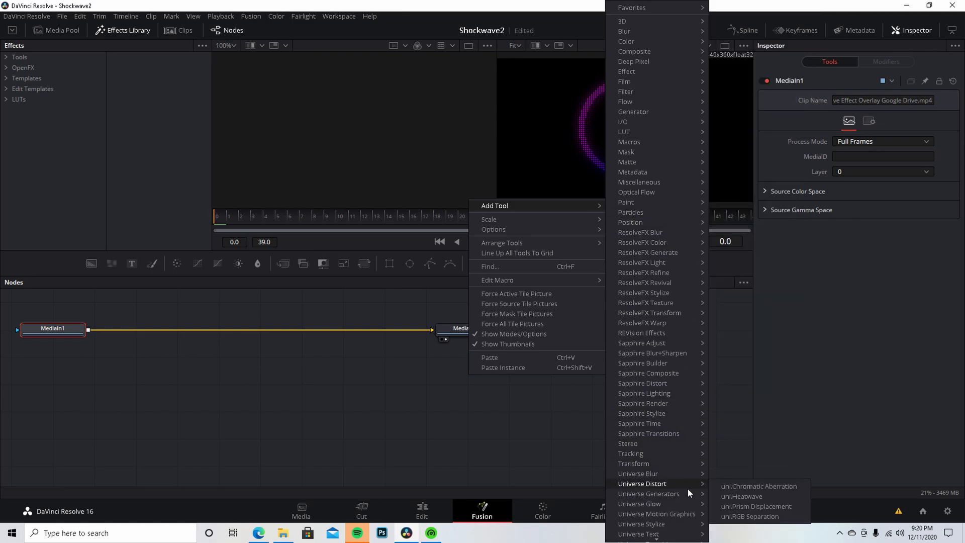
mouse_move(629, 151)
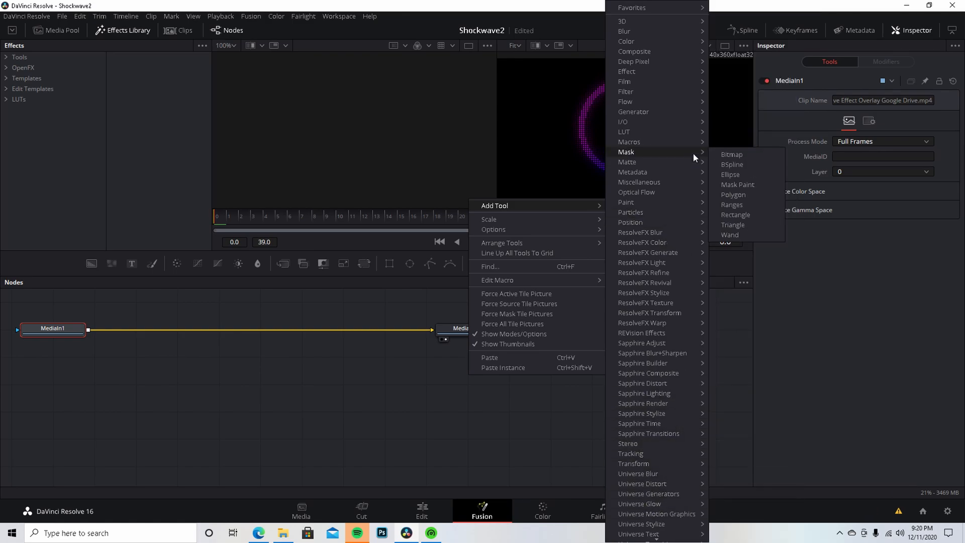
mouse_move(627, 162)
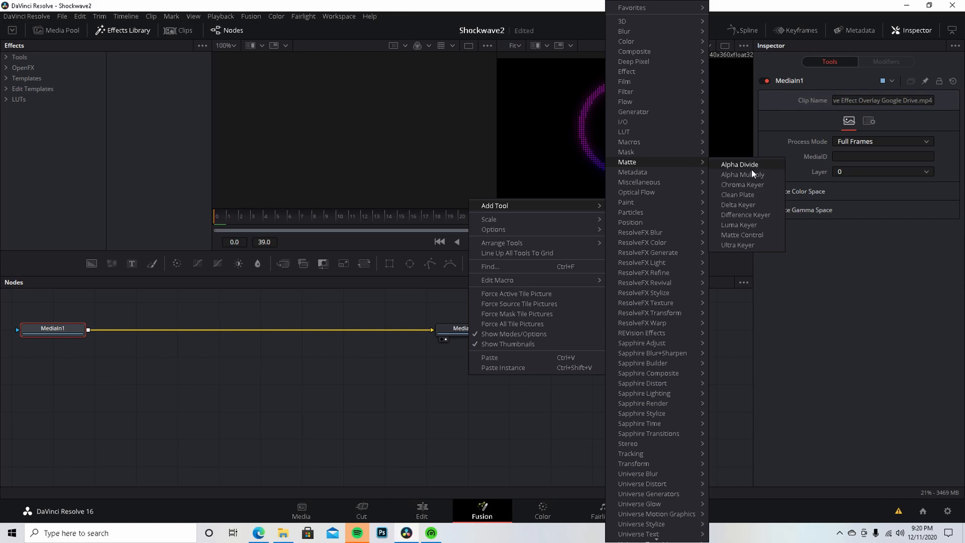
left_click(739, 204)
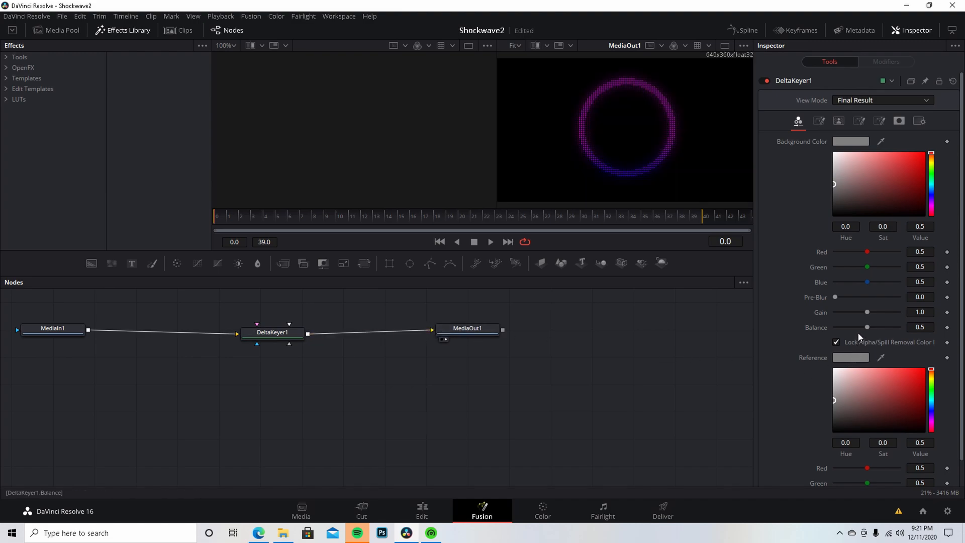
Set the Delta Keyer's background key colour and reference colour to black so only the ring remains
left_click(834, 213)
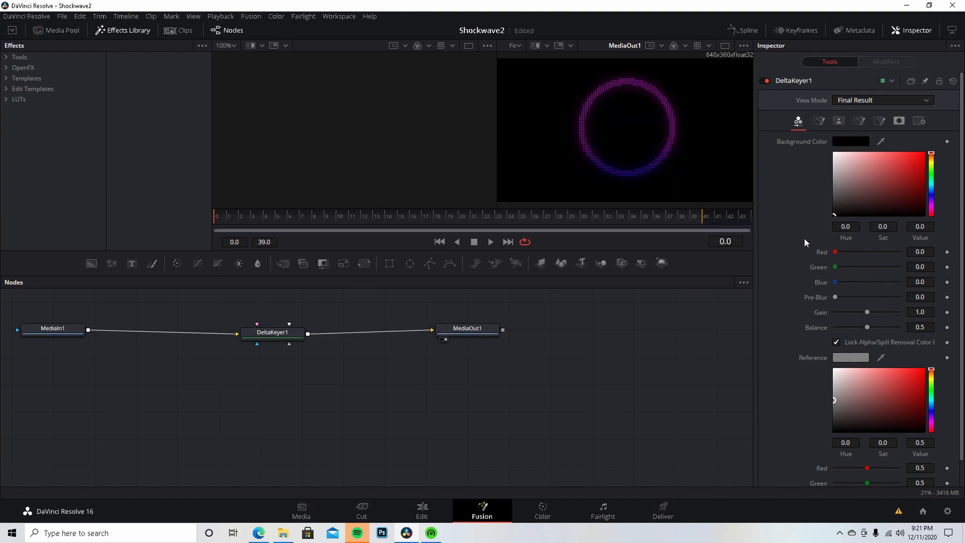
left_click(850, 193)
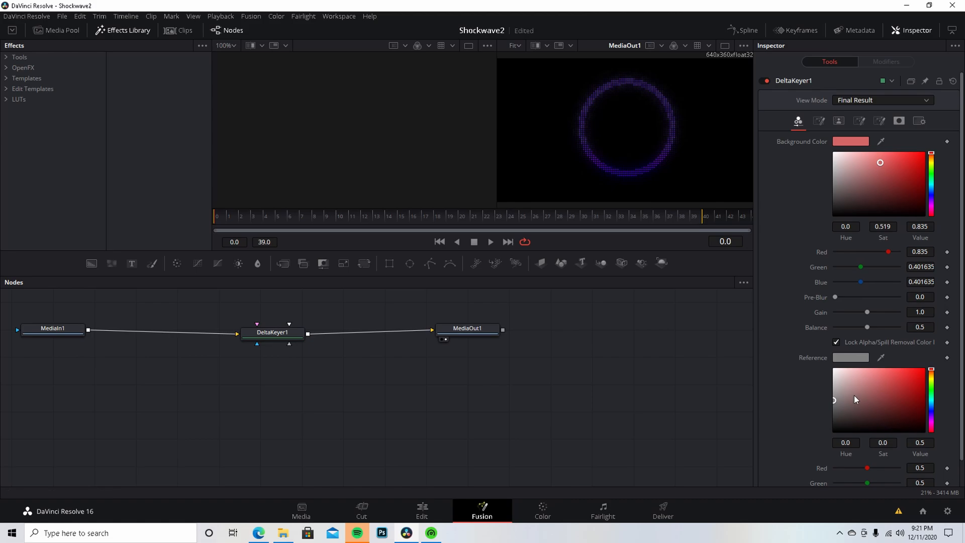
left_click(835, 431)
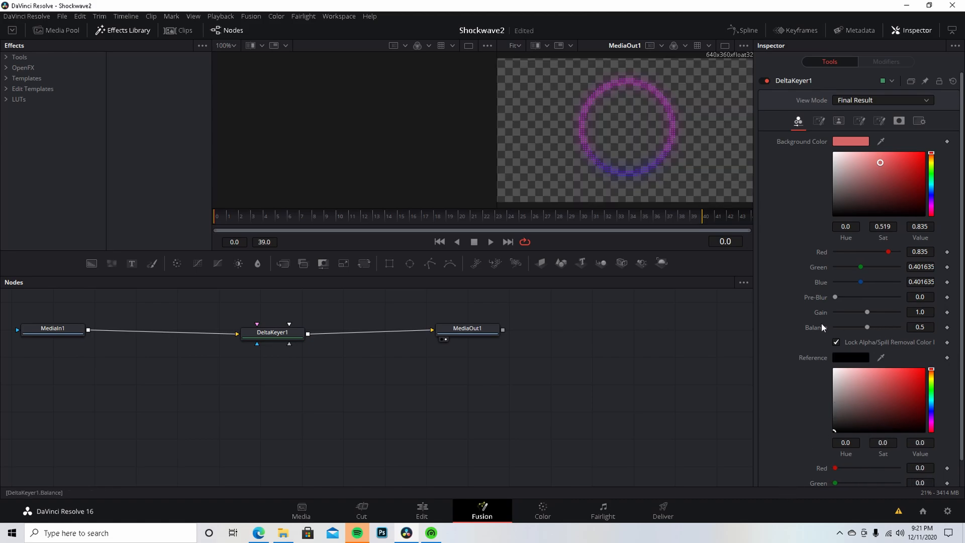
mouse_move(580, 436)
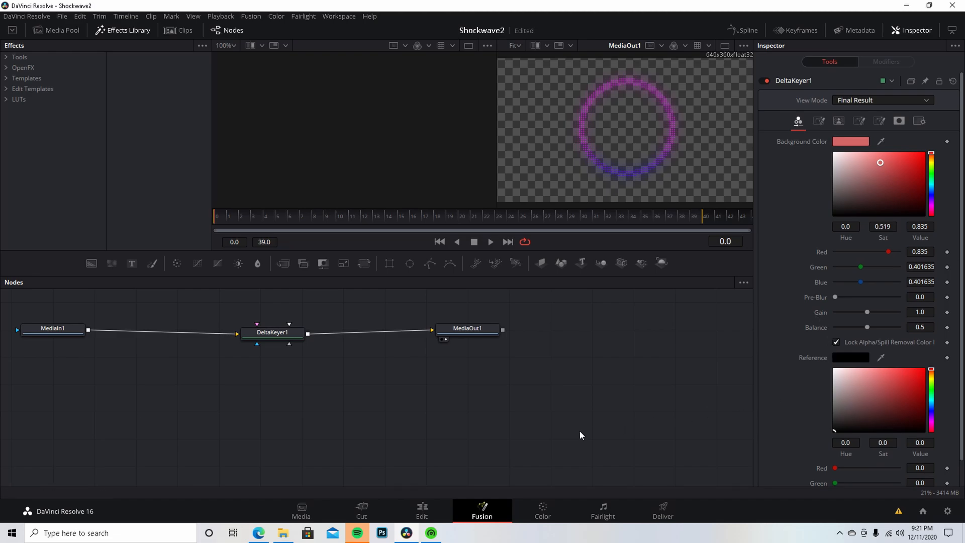
Deselect in the node graph and reselect the DeltaKeyer1 node to confirm the key
left_click(276, 333)
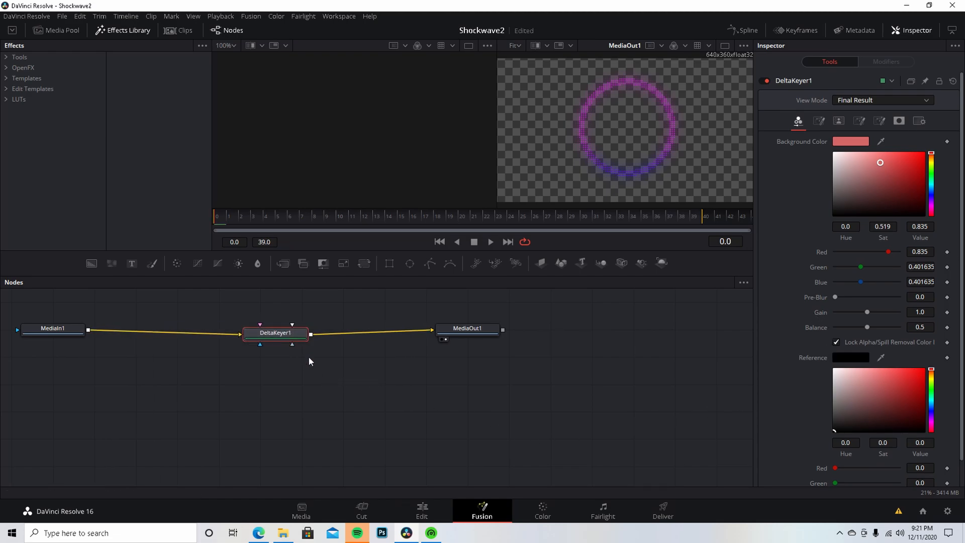
left_click(421, 510)
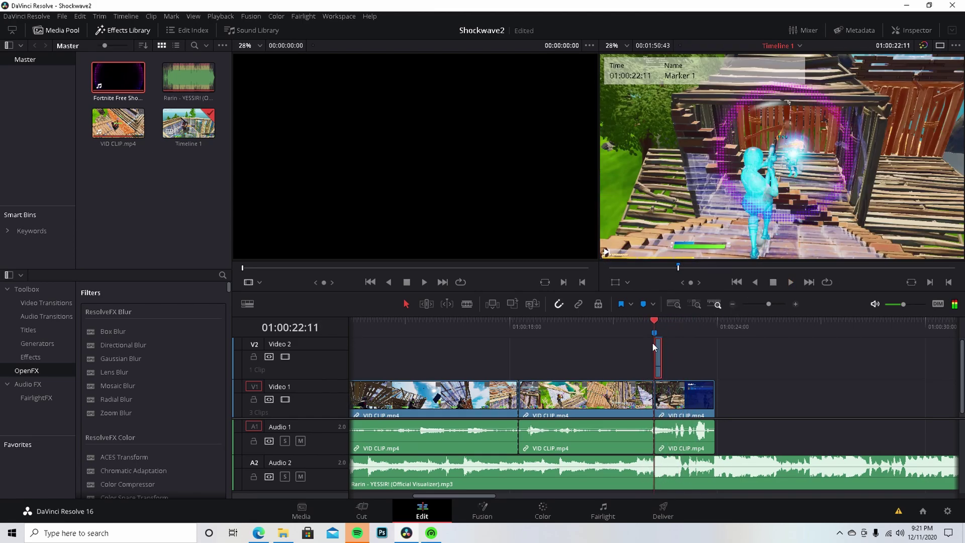
mouse_move(667, 357)
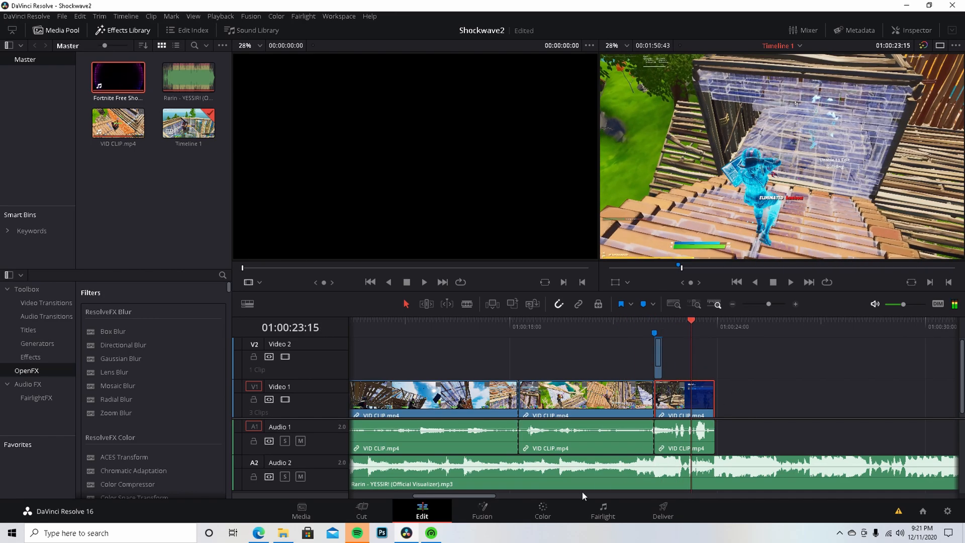
Bring the final Video 1 clip into the Color page for grading
left_click(542, 510)
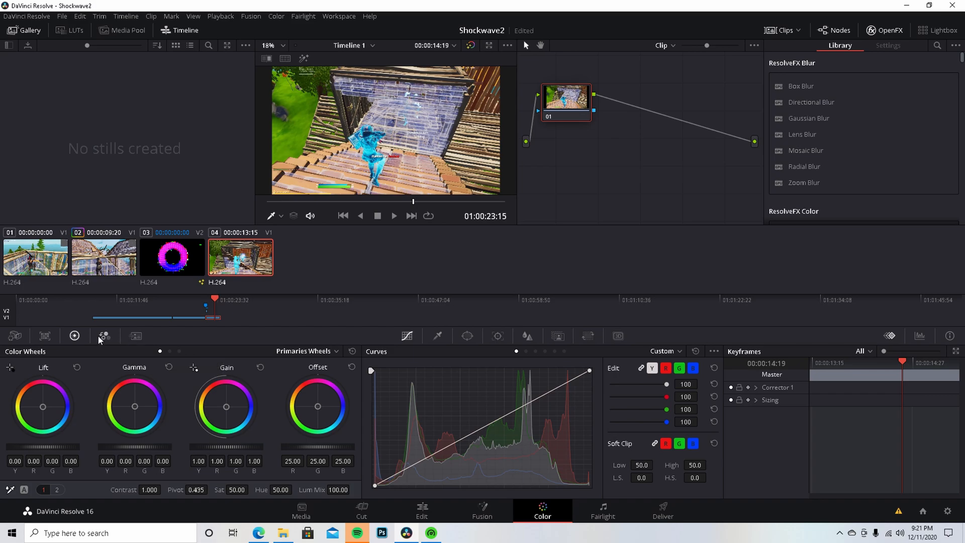
Bring up the RGB Mixer controls for the post-drop clip's grade
left_click(103, 336)
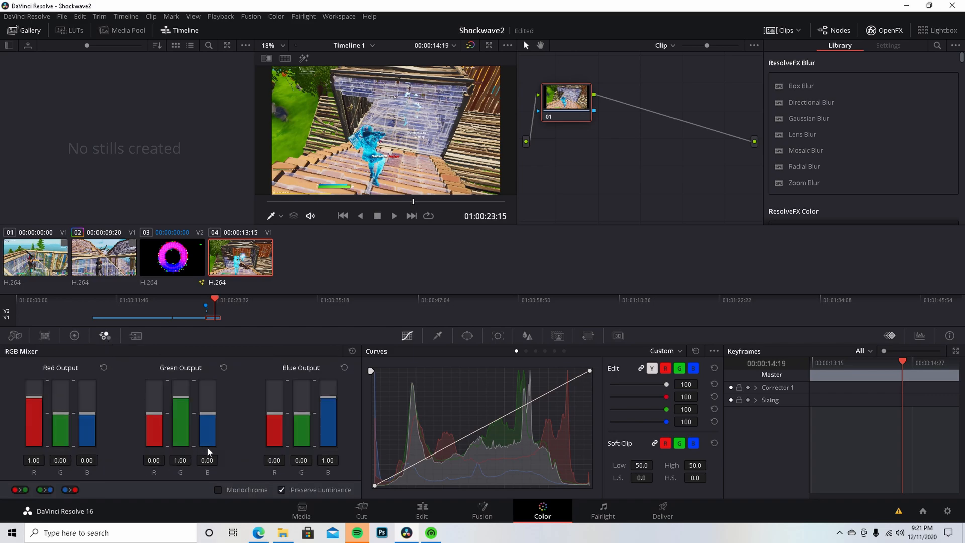
mouse_move(569, 104)
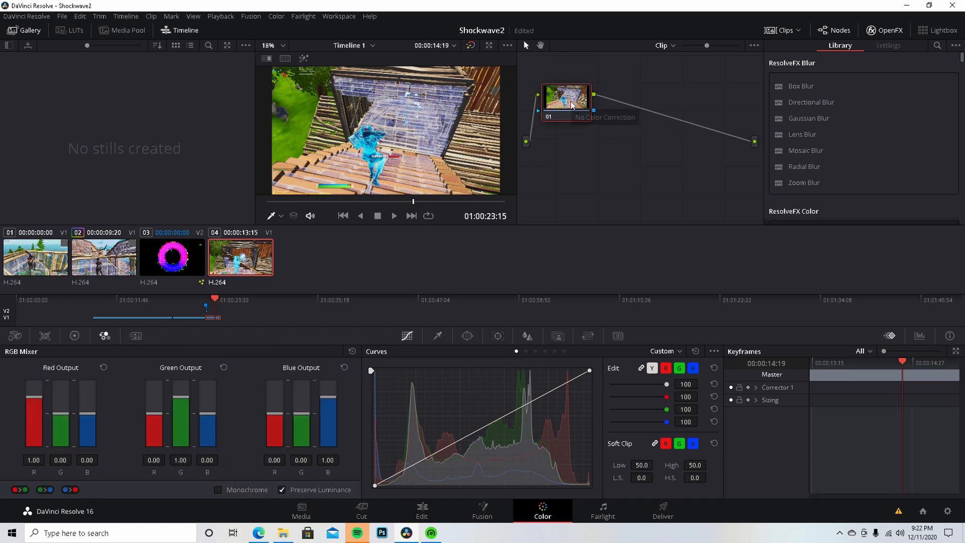
mouse_move(612, 134)
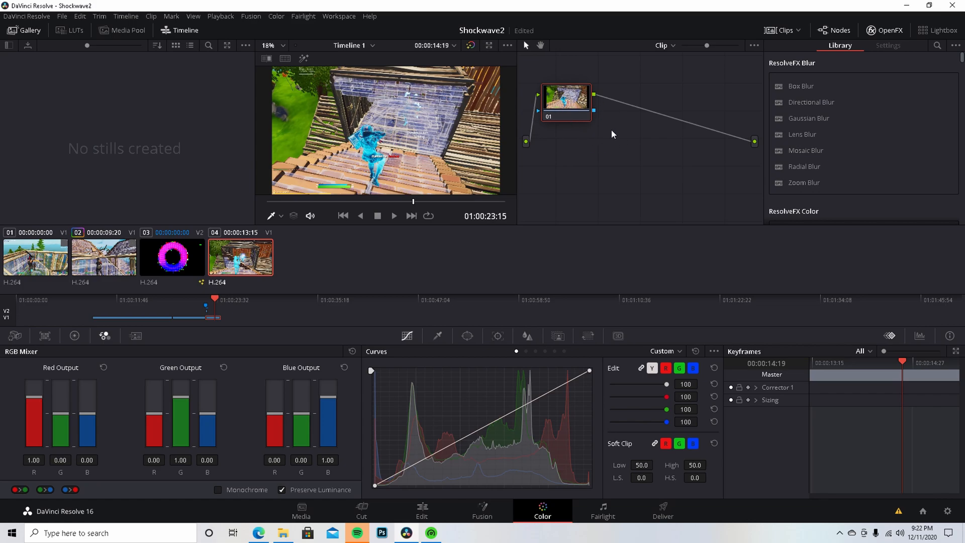
mouse_move(599, 130)
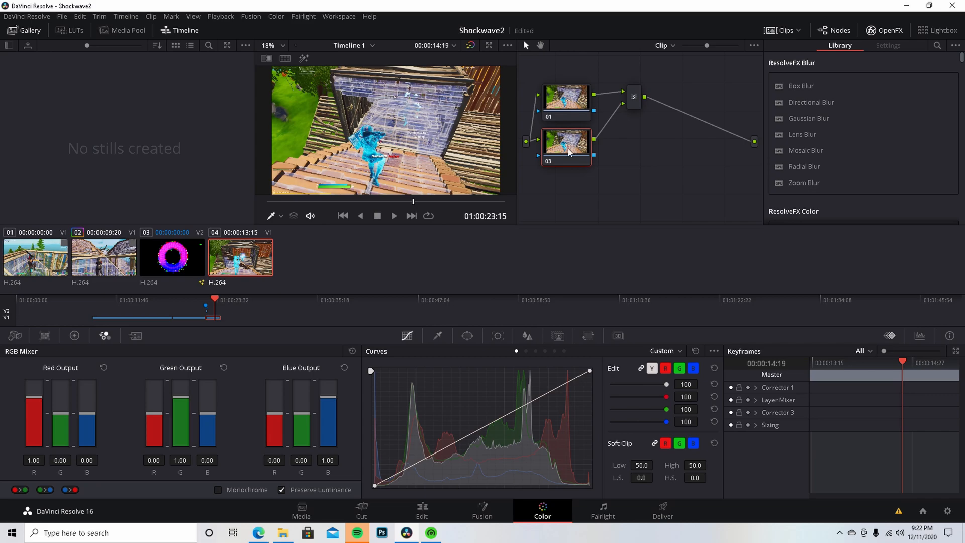
mouse_move(575, 110)
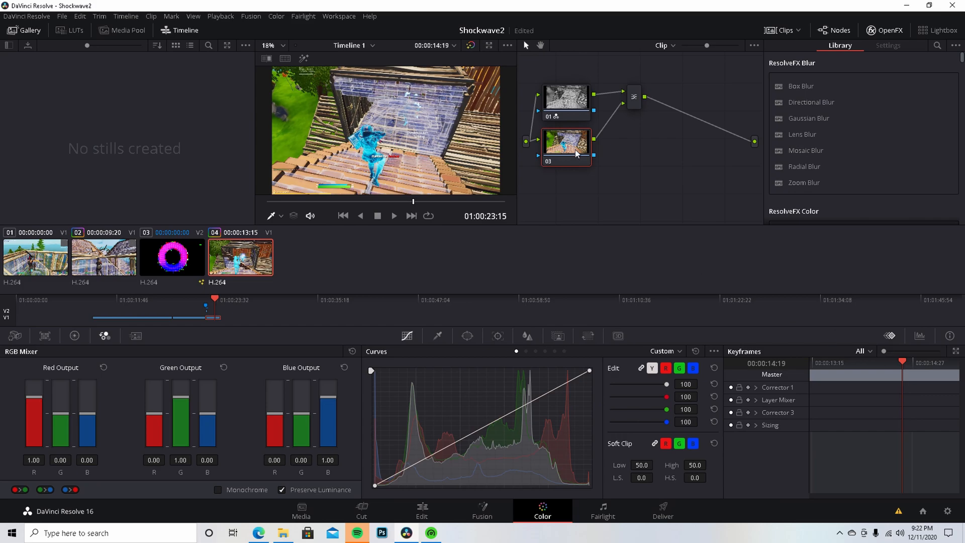
mouse_move(904, 360)
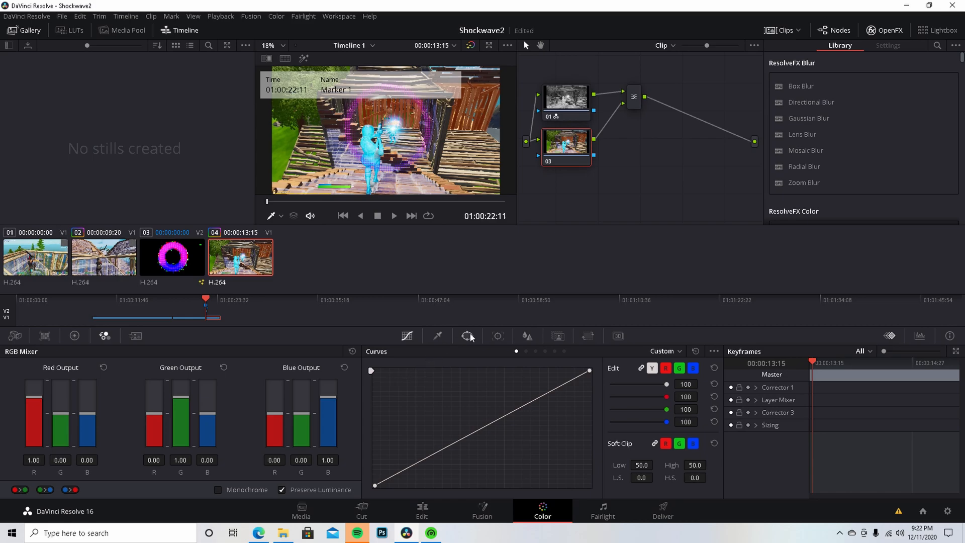
Add a Circle power window to node 03 to keep colour around the player
left_click(467, 336)
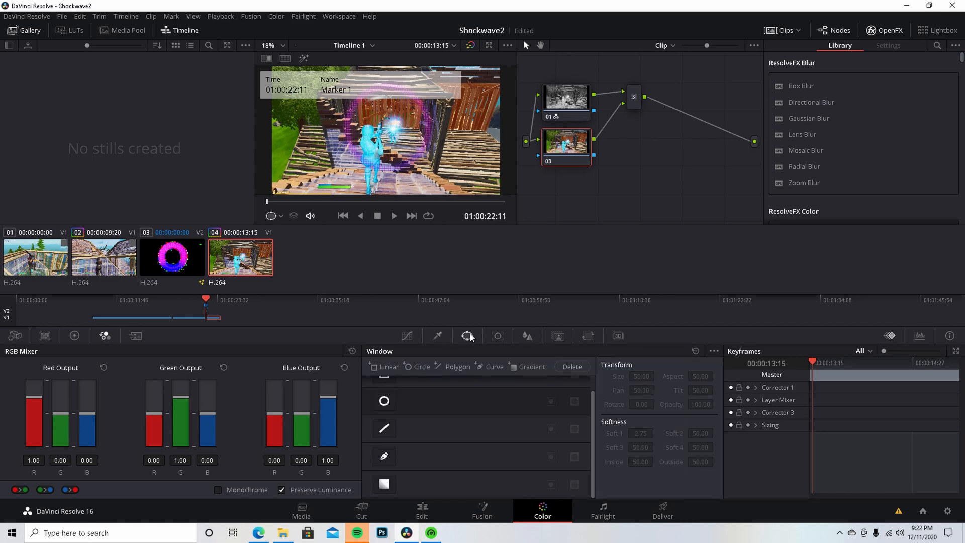
mouse_move(468, 336)
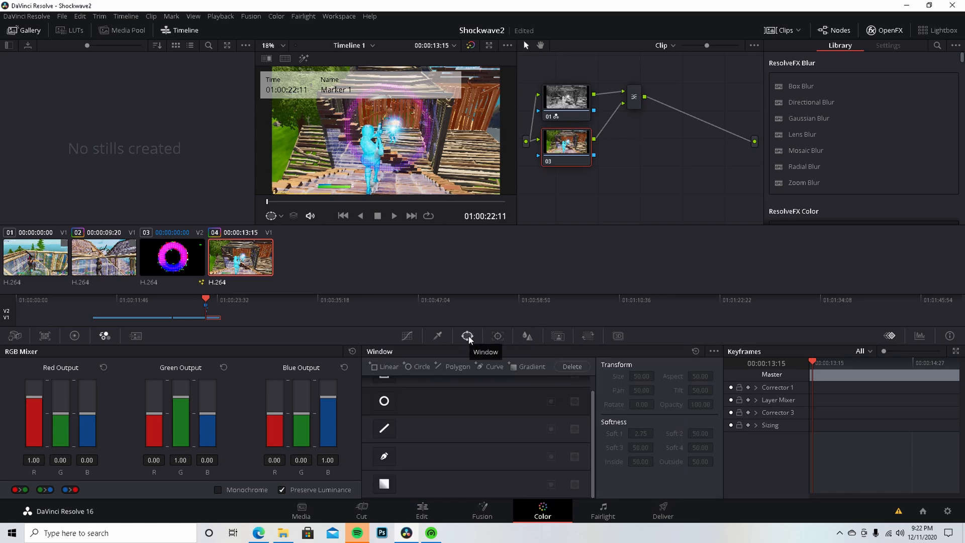
left_click(383, 401)
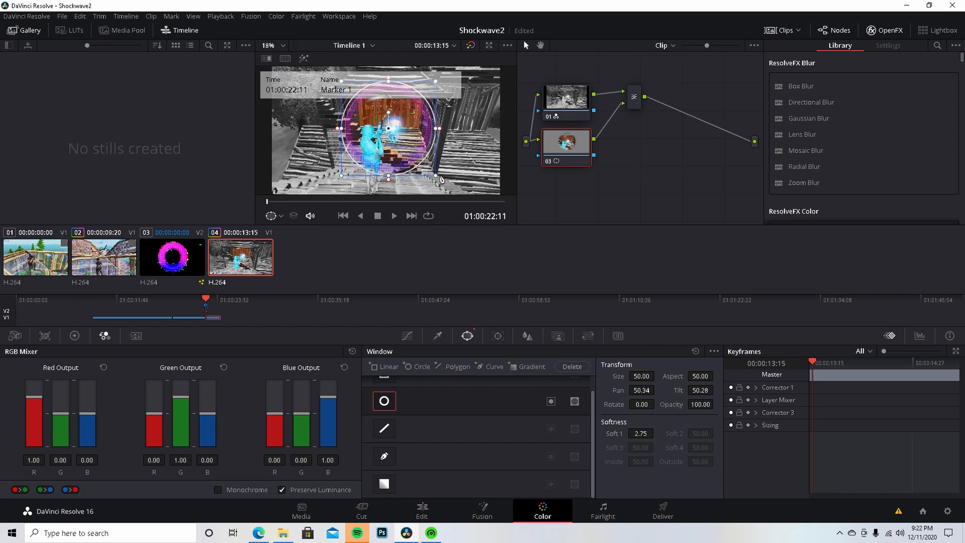
mouse_move(756, 415)
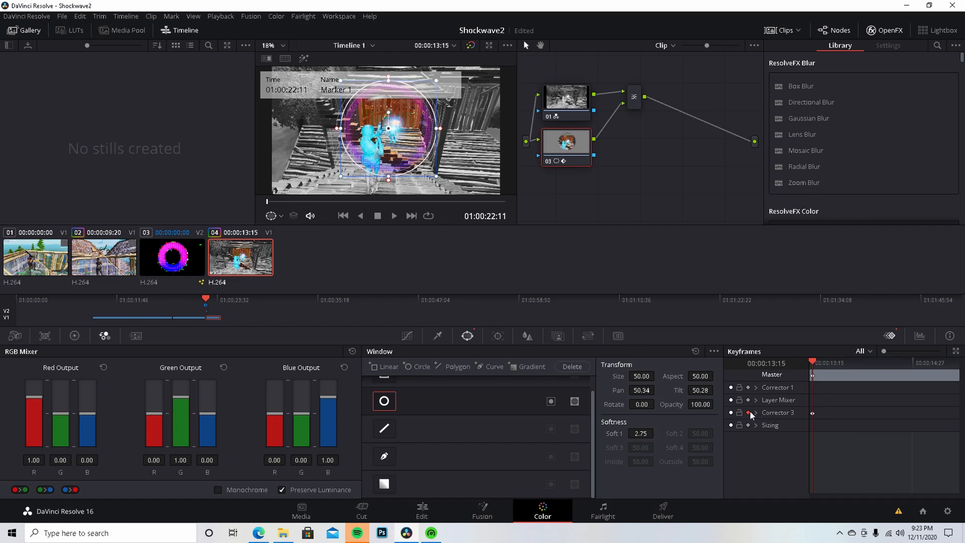
mouse_move(814, 383)
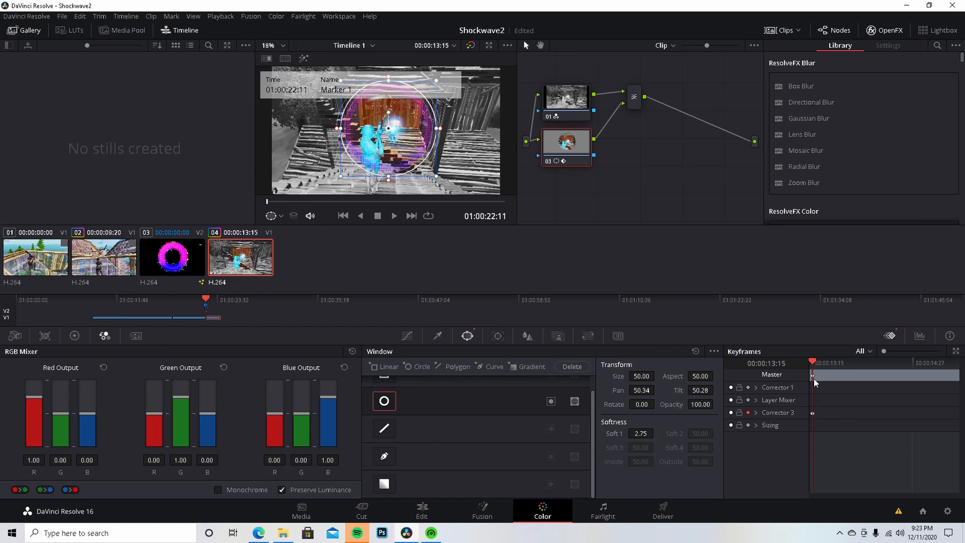
mouse_move(866, 393)
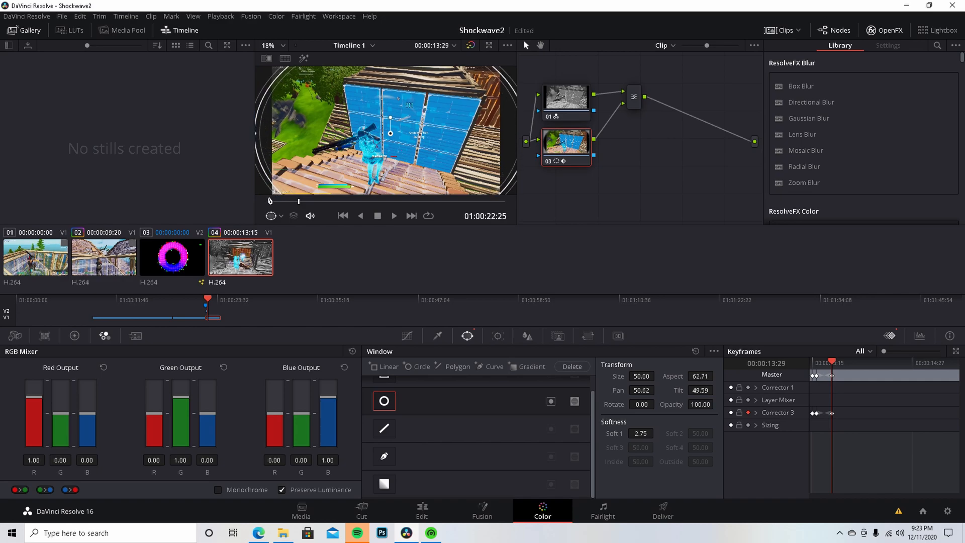
mouse_move(513, 79)
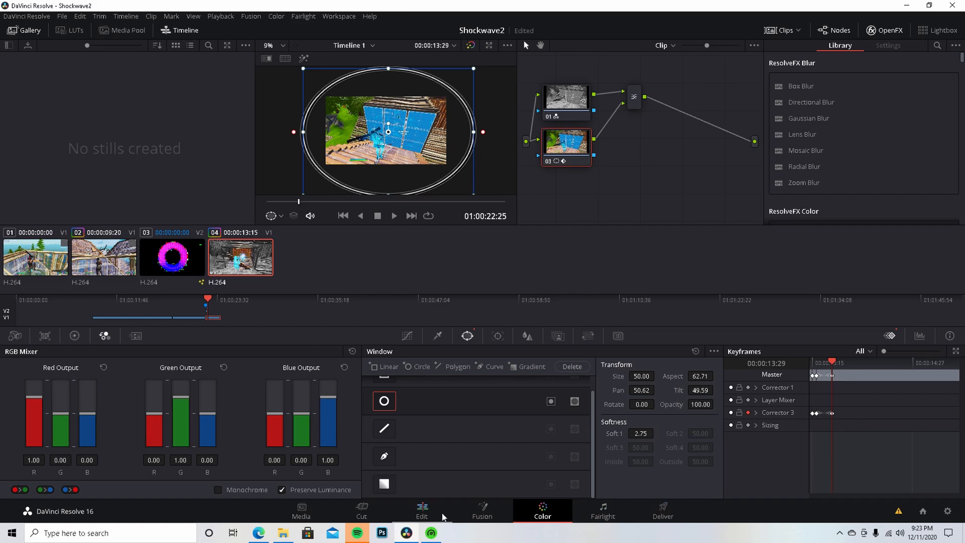
Scrub the edit timeline around the shockwave clip to preview the colour circle reveal
left_click(421, 510)
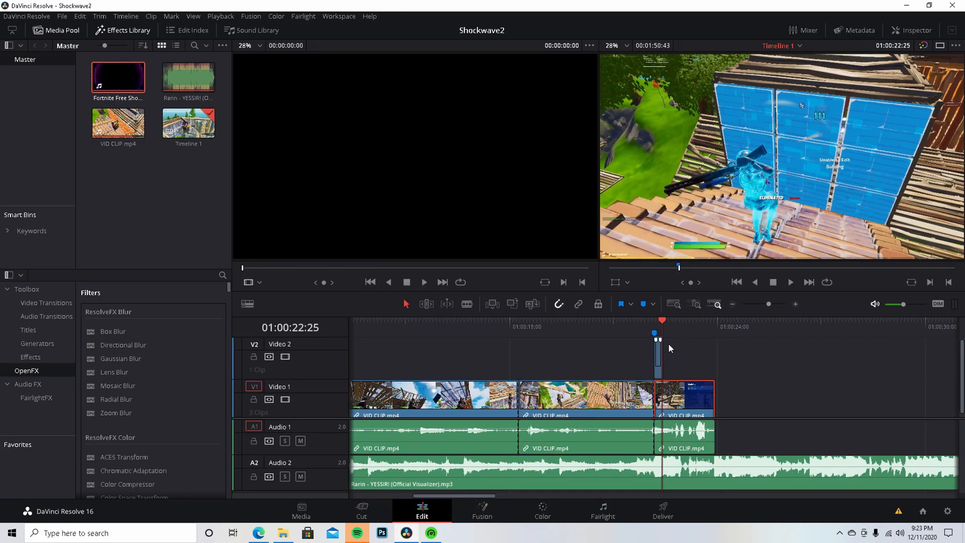
left_click(791, 282)
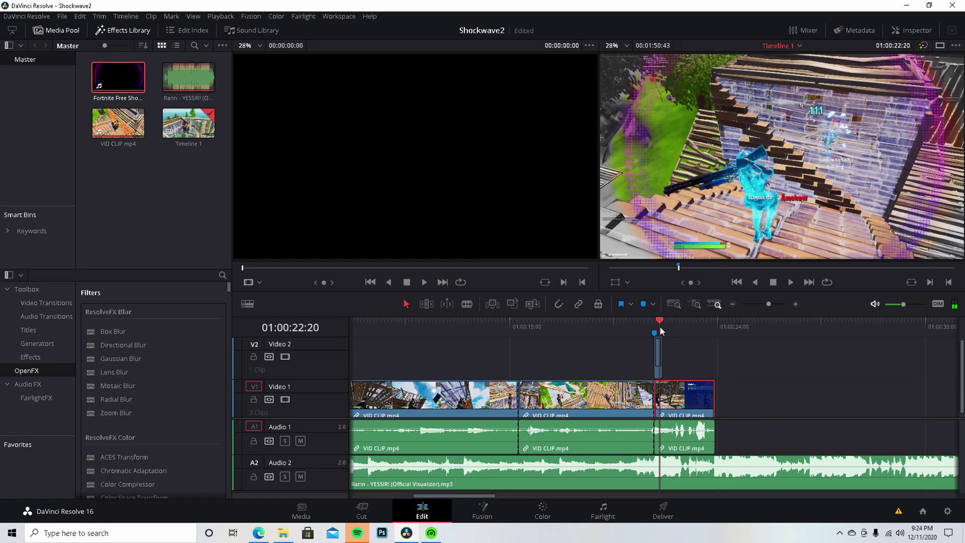
mouse_move(870, 161)
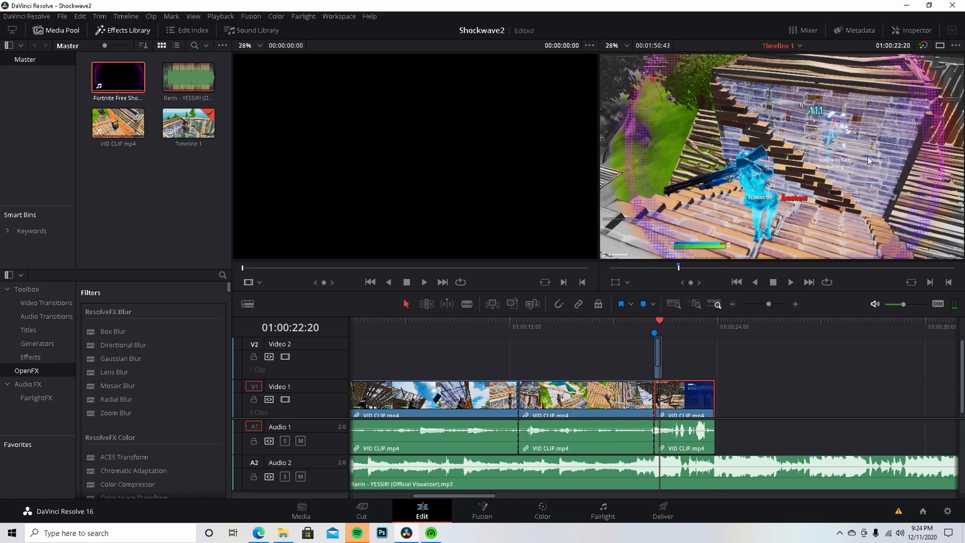
mouse_move(918, 186)
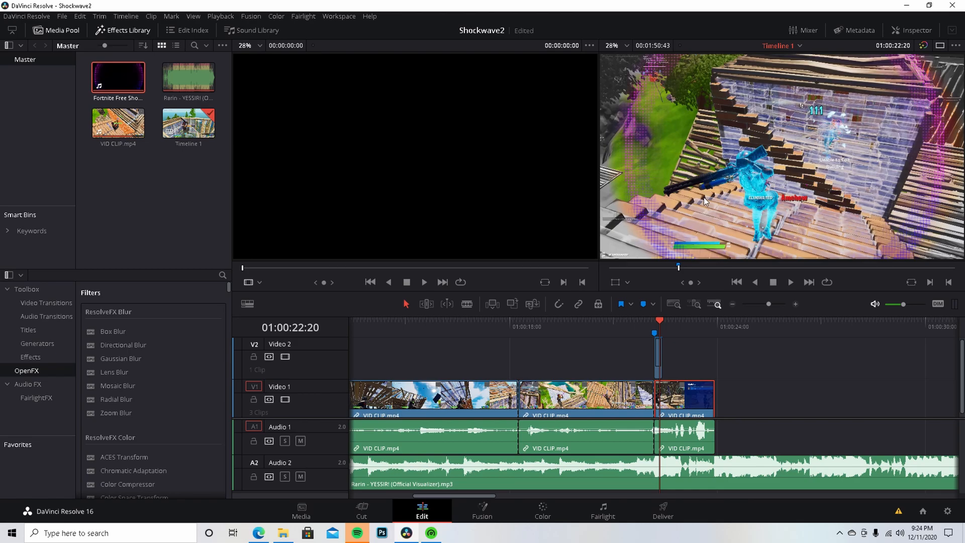
mouse_move(663, 329)
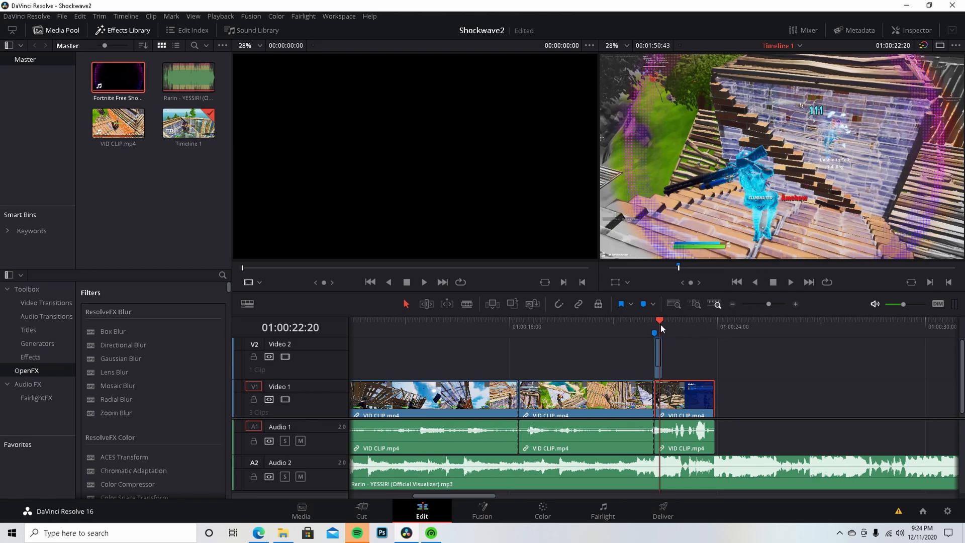
left_click(791, 282)
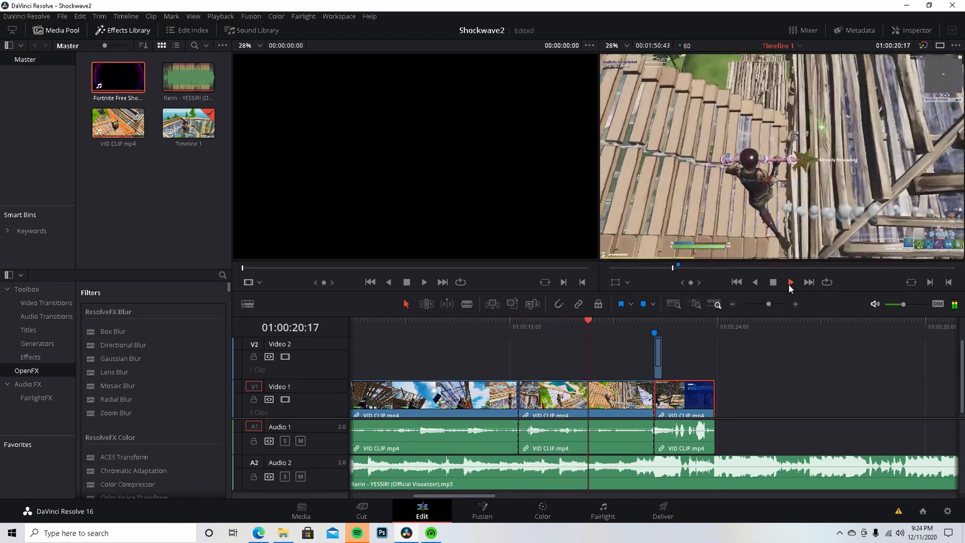
left_click(790, 281)
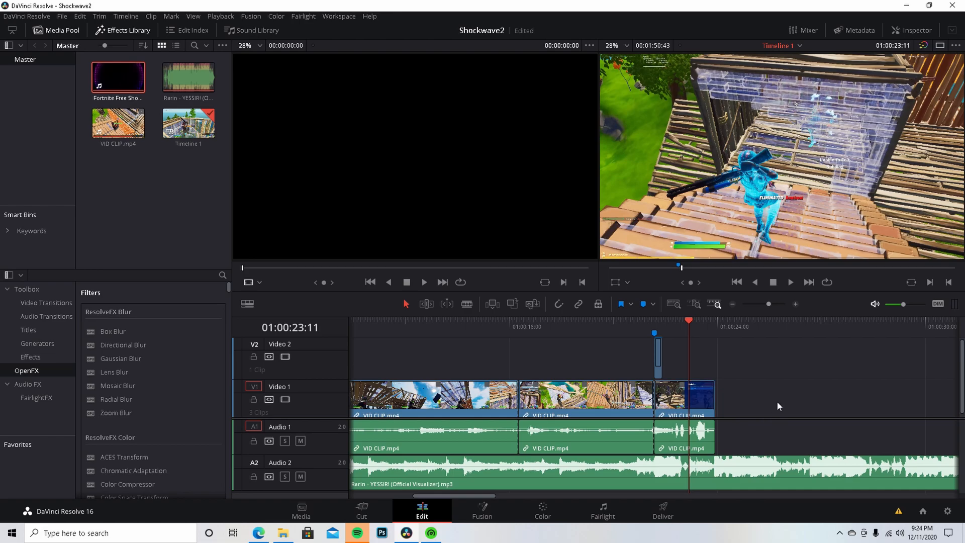
mouse_move(797, 400)
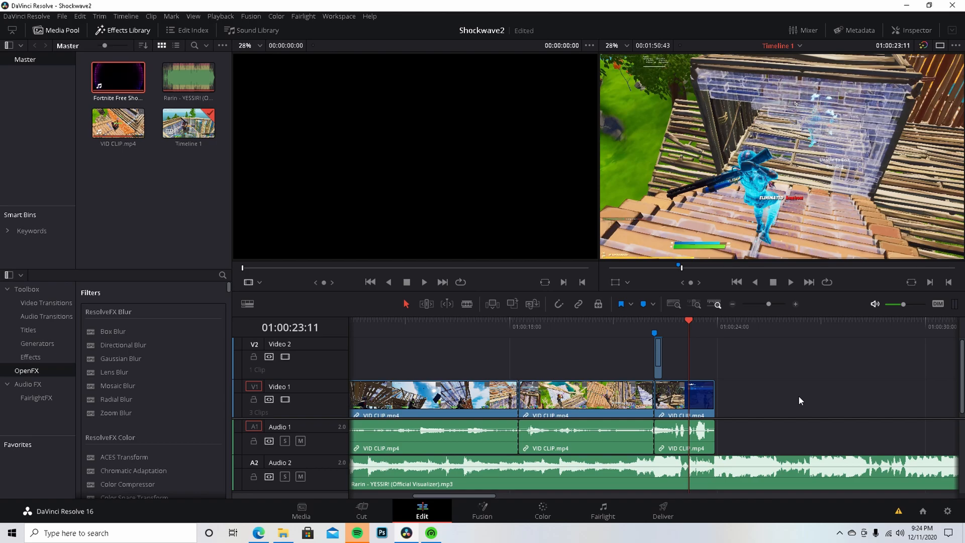
mouse_move(806, 400)
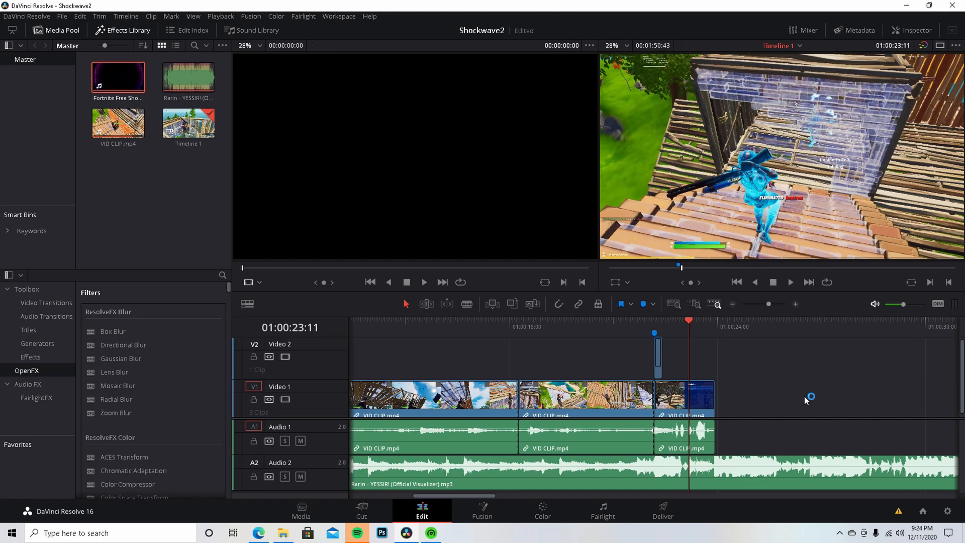
mouse_move(806, 397)
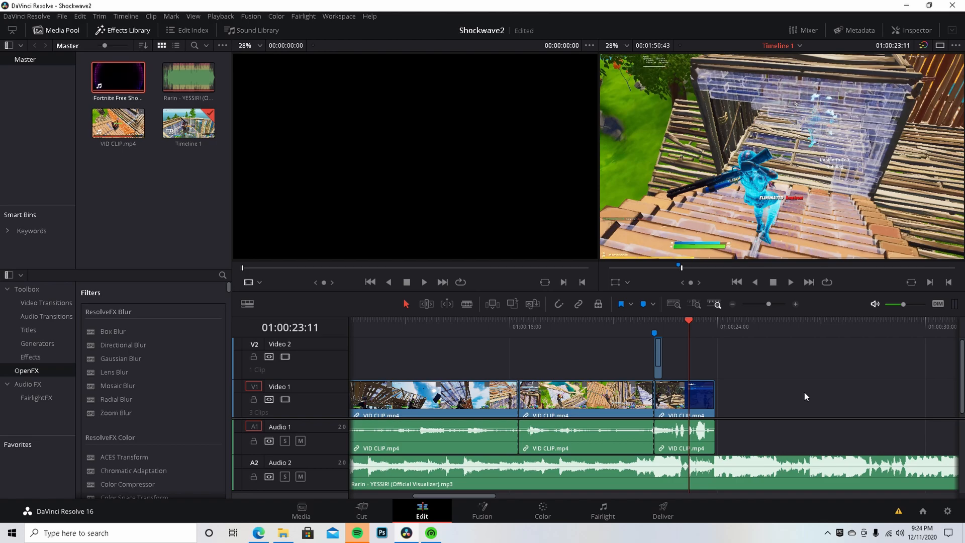